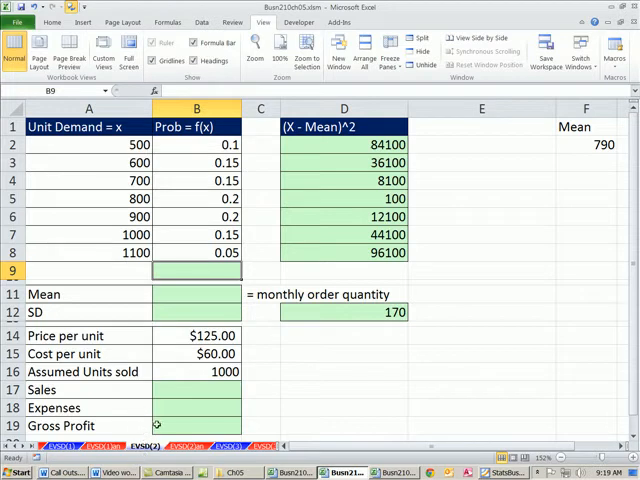
{"action": "mouse_move", "coordinate": [331, 364]}
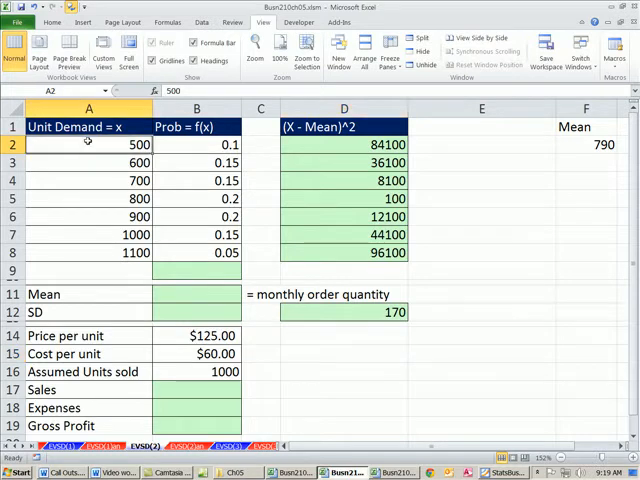
{"action": "mouse_move", "coordinate": [92, 176]}
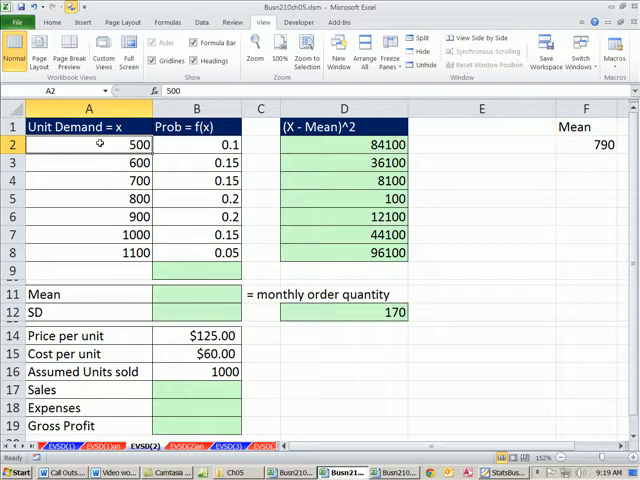
Review the unit demand values 500–1100 and their probabilities in columns A and B.
{"action": "left_click_drag", "start_coordinate": [88, 144], "coordinate": [88, 252]}
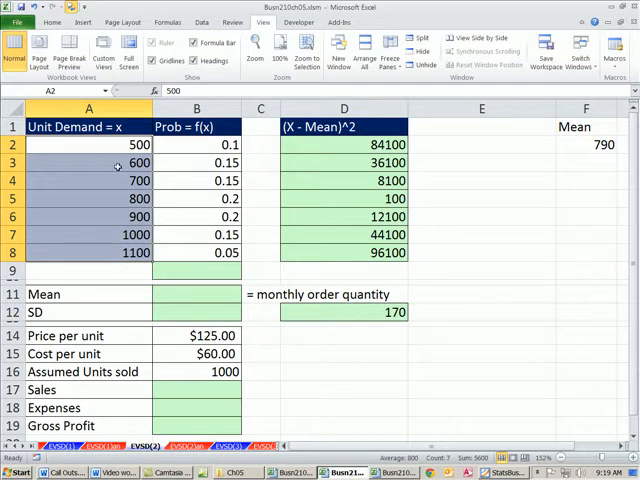
{"action": "left_click", "coordinate": [88, 145]}
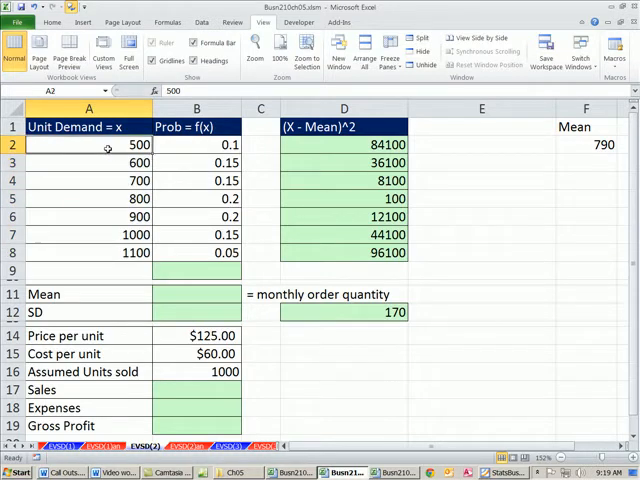
{"action": "left_click", "coordinate": [196, 145]}
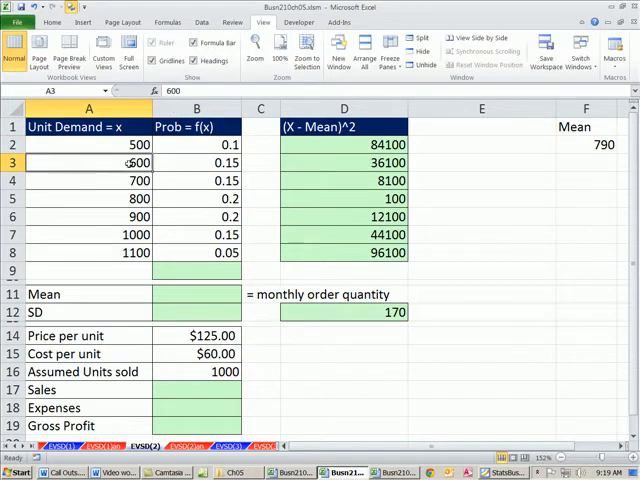
{"action": "left_click", "coordinate": [196, 162]}
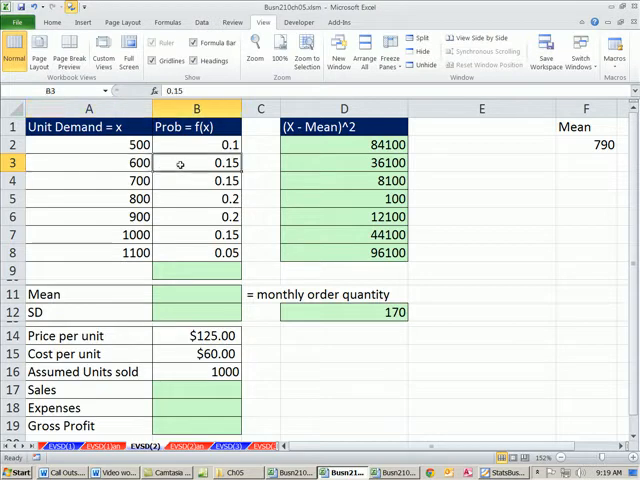
{"action": "left_click", "coordinate": [88, 180]}
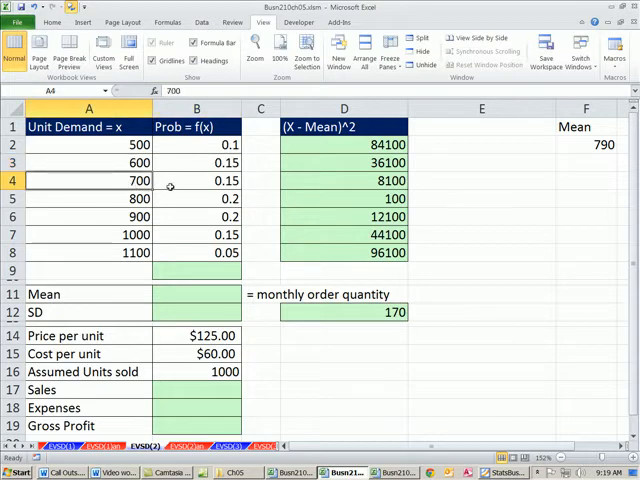
{"action": "left_click", "coordinate": [196, 180]}
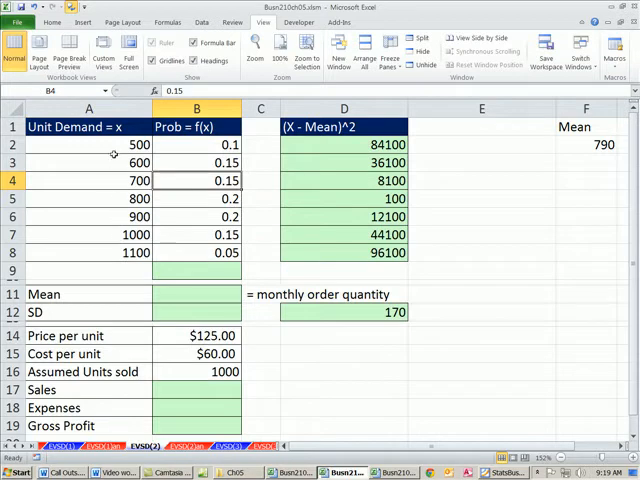
{"action": "left_click", "coordinate": [88, 252]}
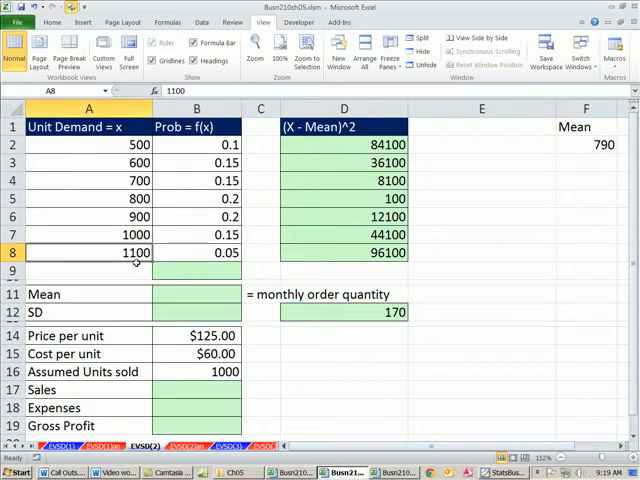
{"action": "left_click", "coordinate": [196, 253]}
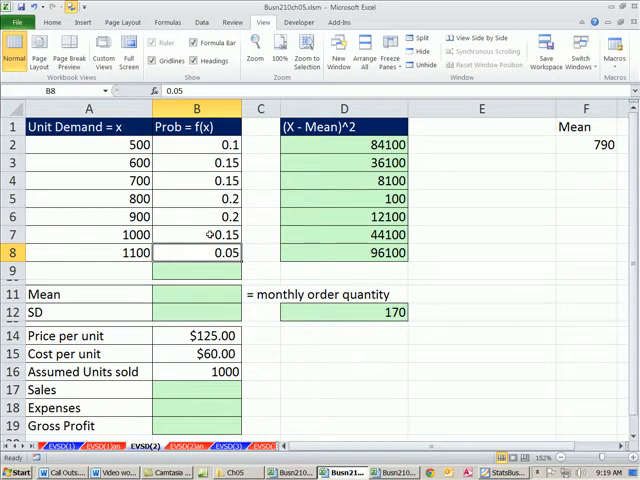
{"action": "scroll", "scroll_direction": "down", "scroll_amount": 3}
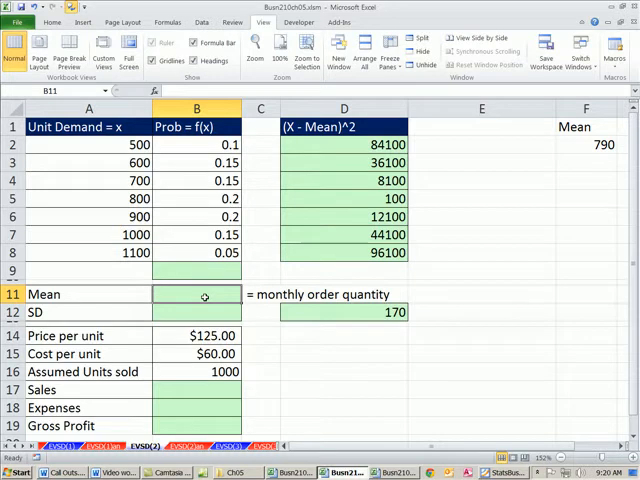
{"action": "mouse_move", "coordinate": [178, 140]}
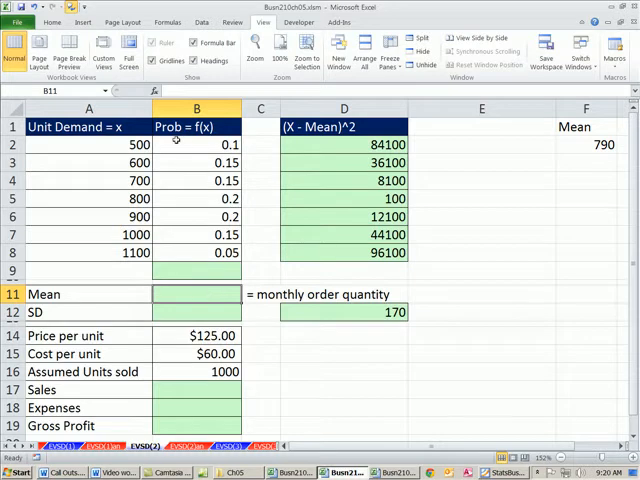
{"action": "mouse_move", "coordinate": [176, 240]}
{"action": "type", "text": " = Expected Value"}
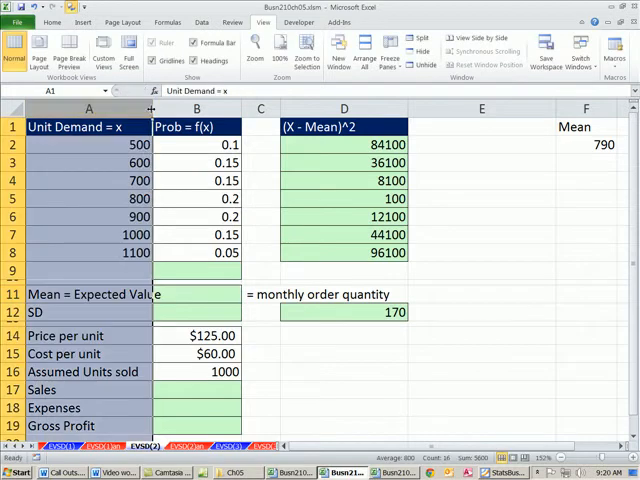
Widen column A and total the probabilities in B9 with =SUM(B2:B8), giving 1.
{"action": "left_click", "coordinate": [195, 294]}
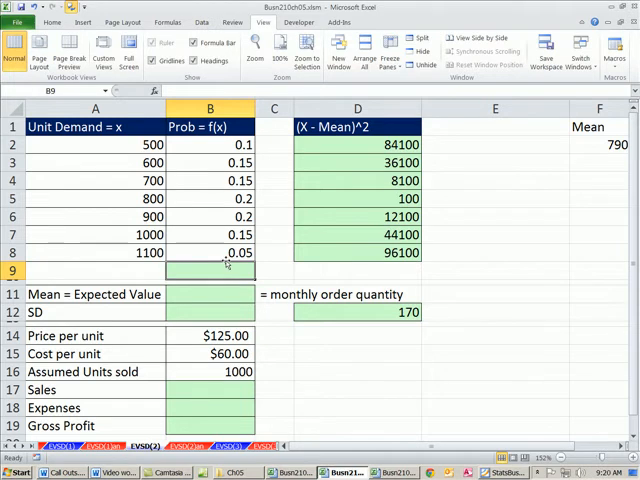
{"action": "type", "text": "=SUM(B2:B8)"}
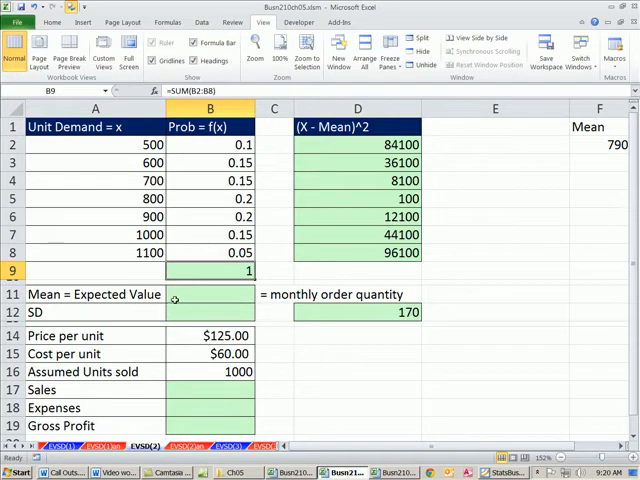
{"action": "left_click", "coordinate": [210, 294]}
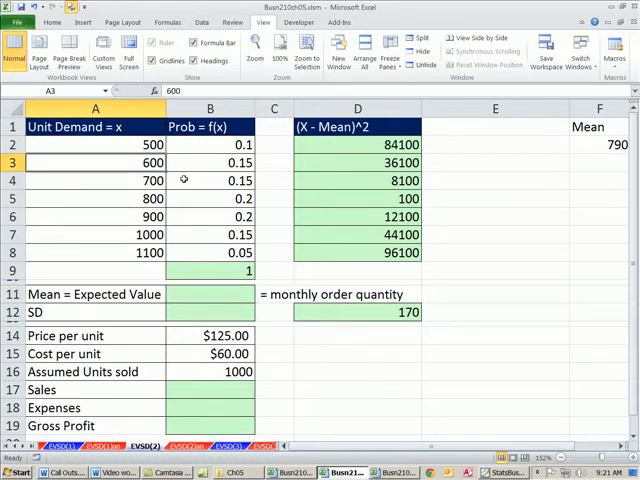
Enter =SUMPRODUCT of demands A2:A8 and probabilities B2:B8 in B11, giving 790.
{"action": "left_click", "coordinate": [210, 162]}
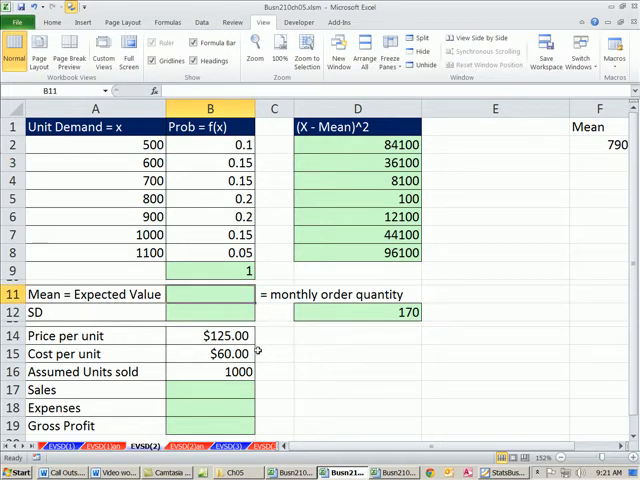
{"action": "type", "text": "=sump"}
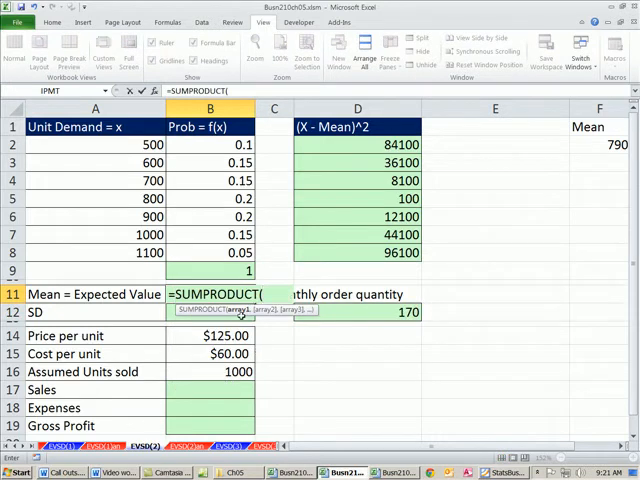
{"action": "mouse_move", "coordinate": [115, 225]}
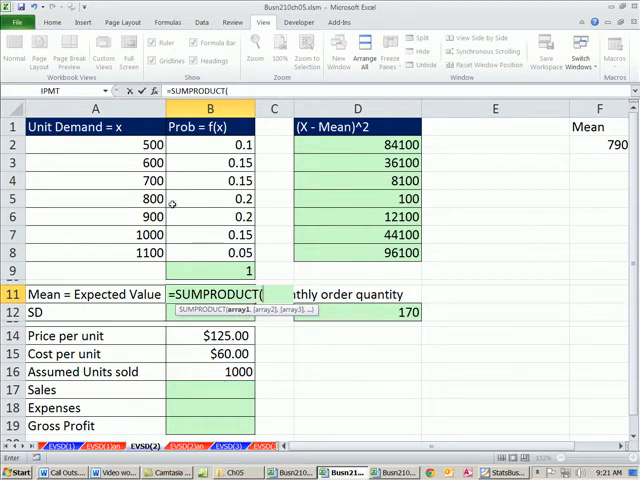
{"action": "left_click_drag", "start_coordinate": [95, 144], "coordinate": [95, 252]}
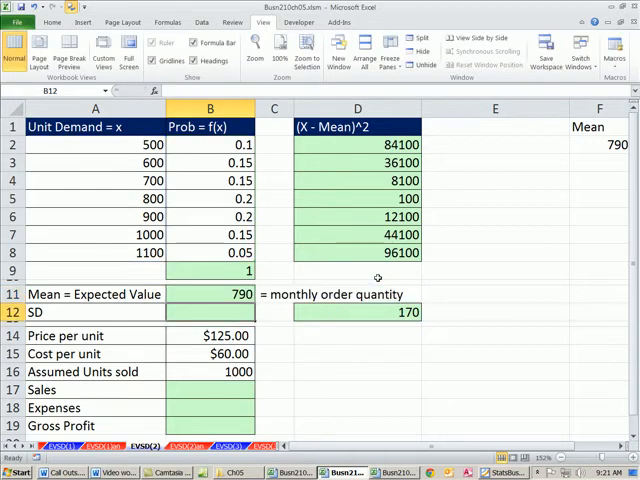
{"action": "left_click", "coordinate": [210, 294]}
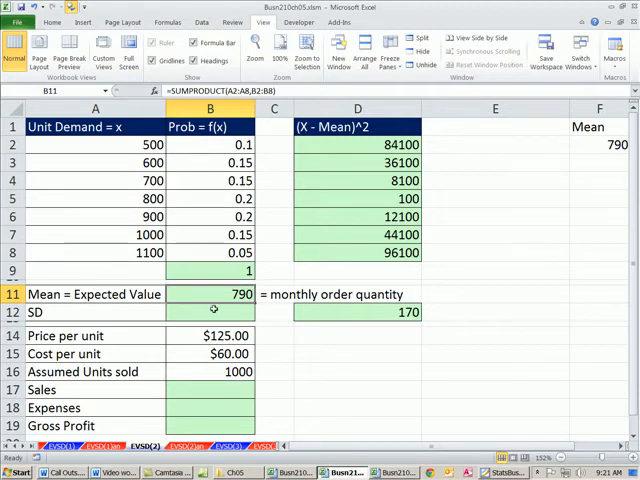
Inspect the column D squared deviation formula while starting the SQRT(SUMPRODUCT) SD in B12.
{"action": "left_click", "coordinate": [210, 312]}
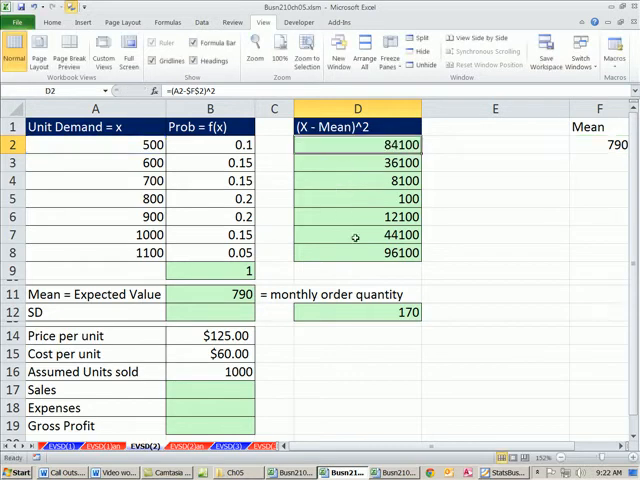
{"action": "double_click", "coordinate": [357, 234]}
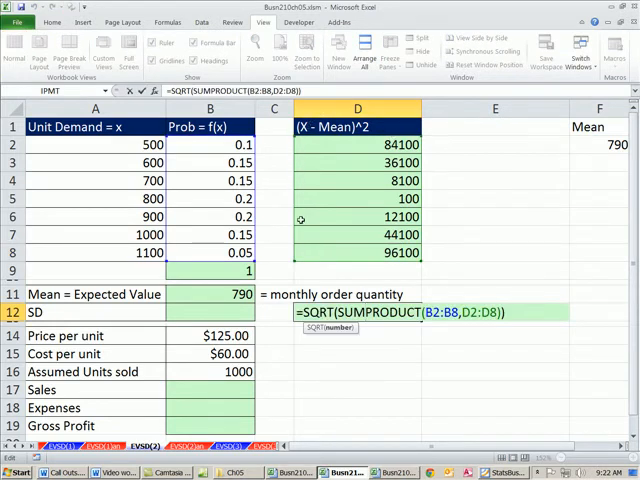
{"action": "mouse_move", "coordinate": [430, 213]}
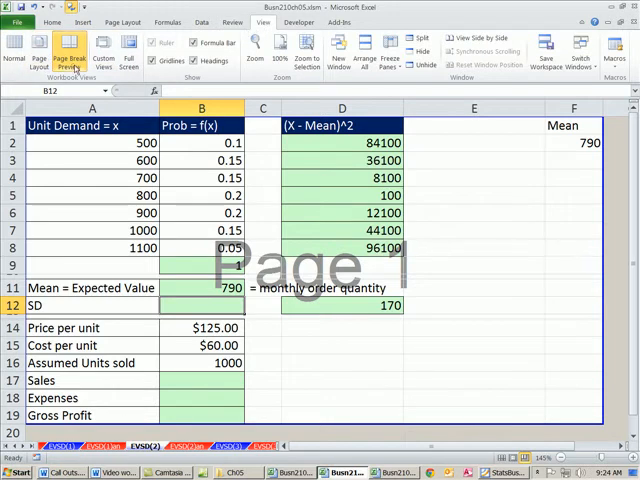
Discard the unfinished B12 formula and return the sheet to Normal view.
{"action": "left_click", "coordinate": [16, 55]}
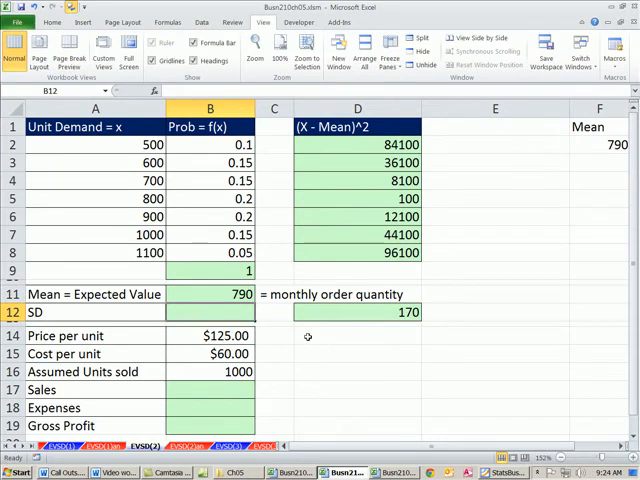
Enter =SUMPRODUCT((A2:A8-B11)^2,B2:B8) in B12, previewing deviations with F9, giving 28,900.
{"action": "type", "text": "=SUMPRODUCT("}
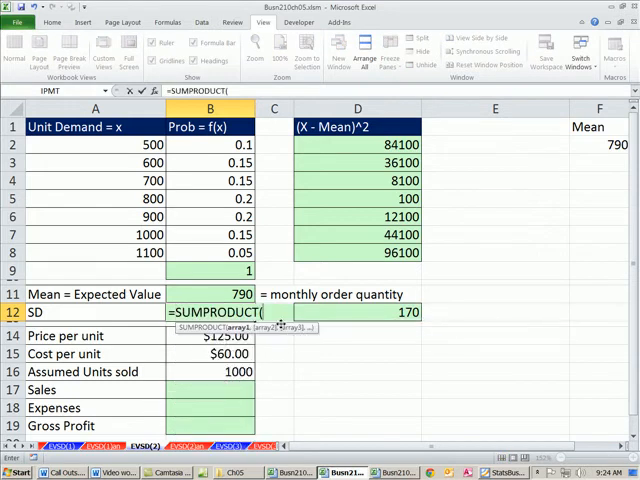
{"action": "mouse_move", "coordinate": [278, 325]}
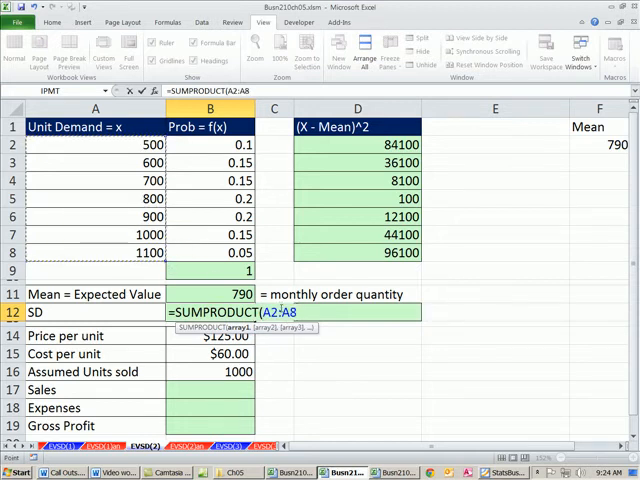
{"action": "type", "text": "-B11"}
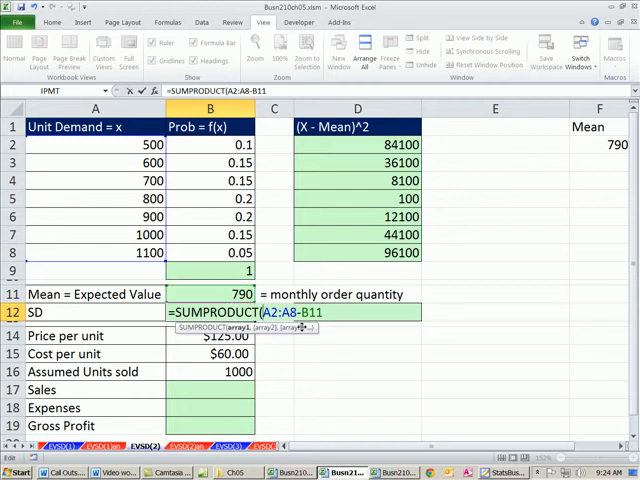
{"action": "type", "text": "("}
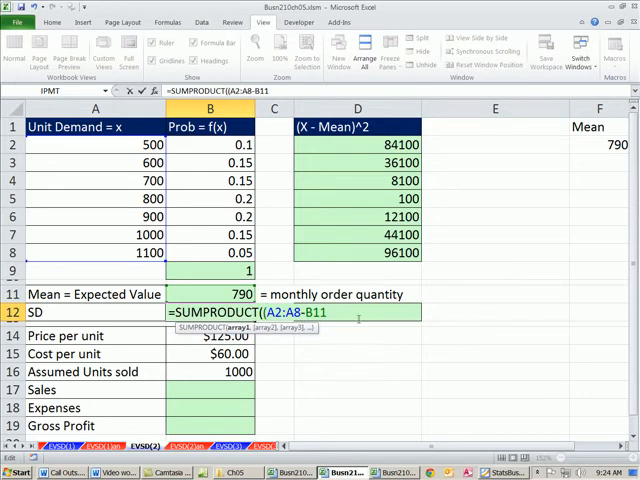
{"action": "type", "text": "^"}
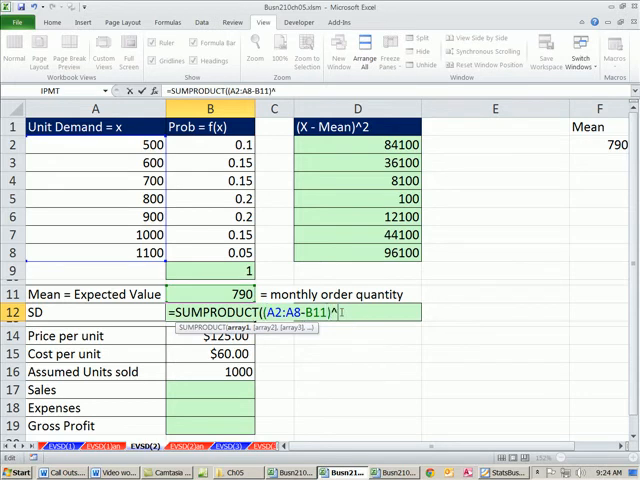
{"action": "type", "text": "2"}
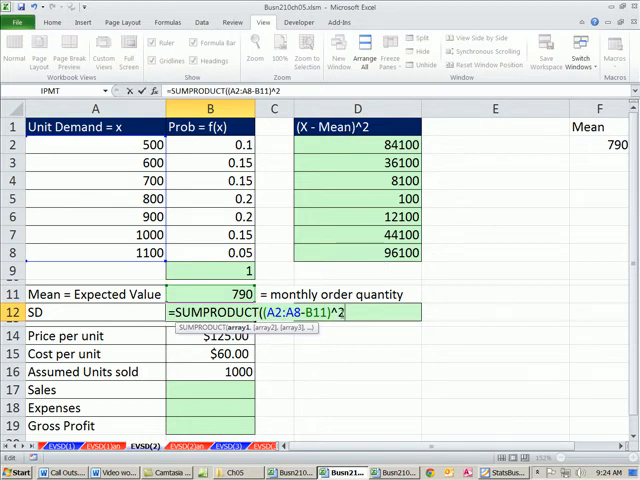
{"action": "mouse_move", "coordinate": [345, 248]}
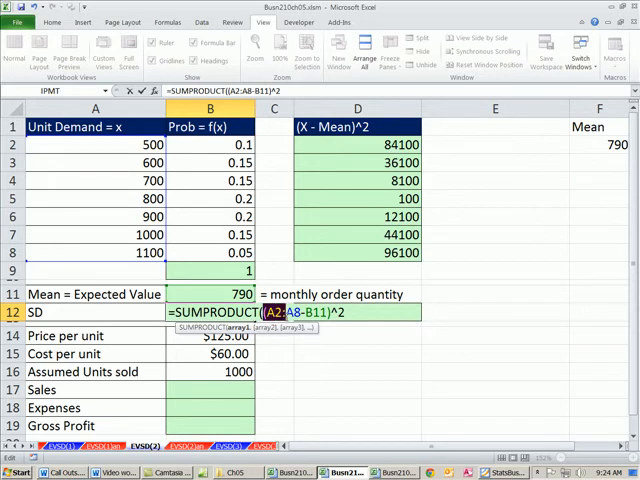
{"action": "key", "text": "F9"}
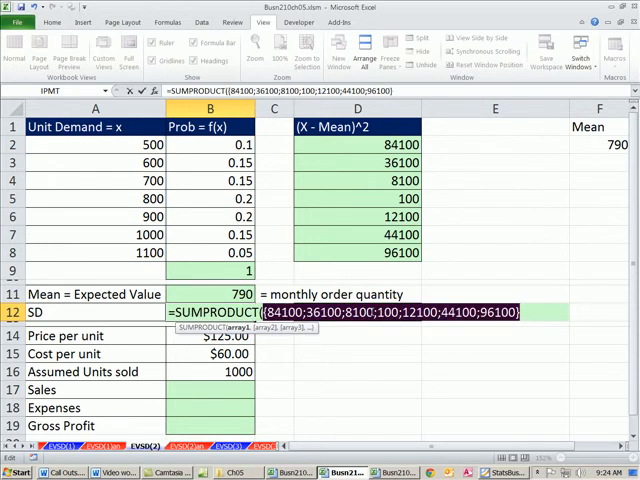
{"action": "mouse_move", "coordinate": [378, 207]}
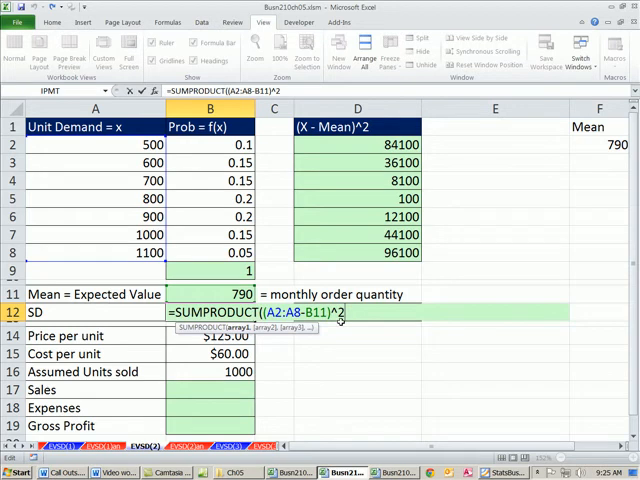
{"action": "mouse_move", "coordinate": [368, 170]}
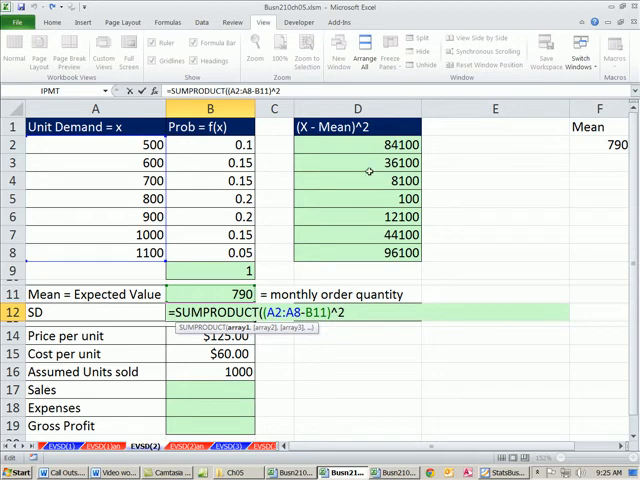
{"action": "type", "text": ","}
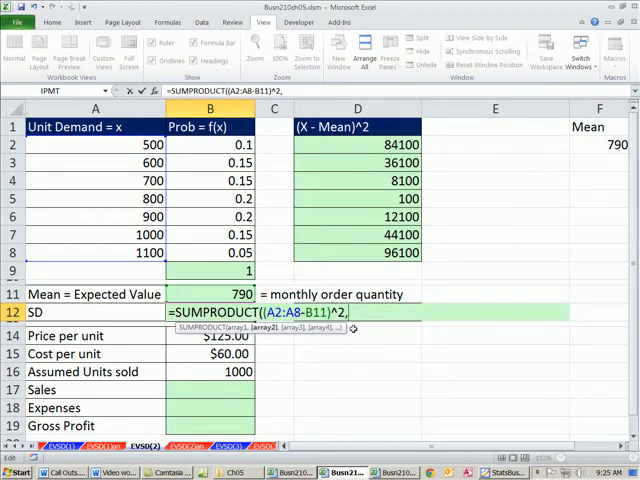
{"action": "left_click_drag", "start_coordinate": [209, 145], "coordinate": [209, 180]}
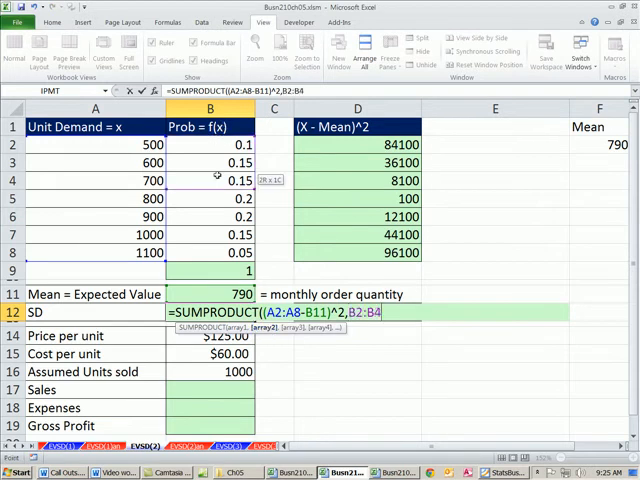
{"action": "left_click_drag", "start_coordinate": [210, 180], "coordinate": [210, 253]}
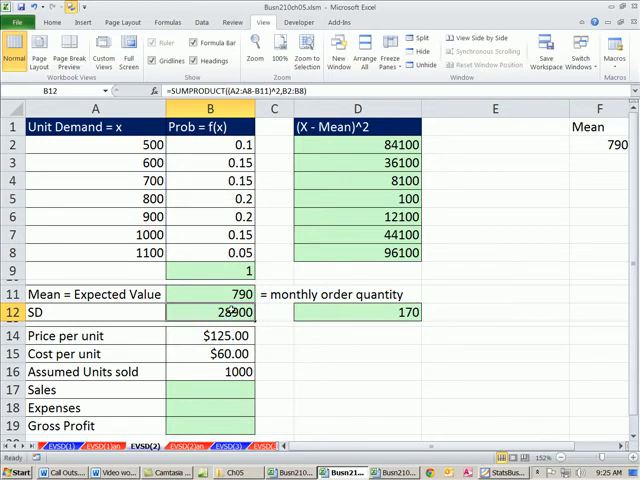
Wrap the B12 formula in SQRT for an SD of 170 and set assumed units sold to 650.
{"action": "double_click", "coordinate": [215, 312]}
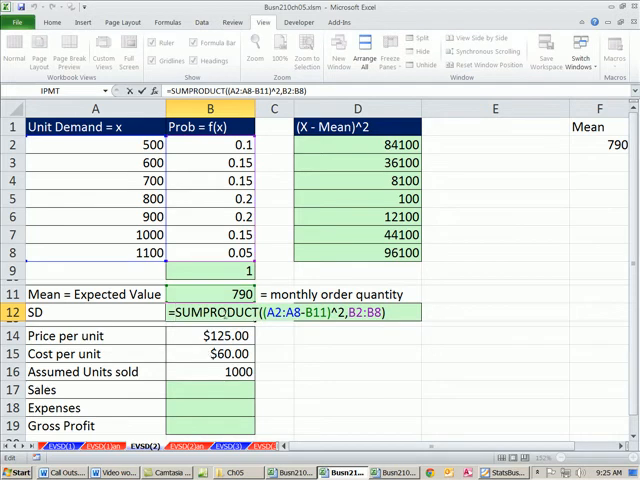
{"action": "mouse_move", "coordinate": [368, 328]}
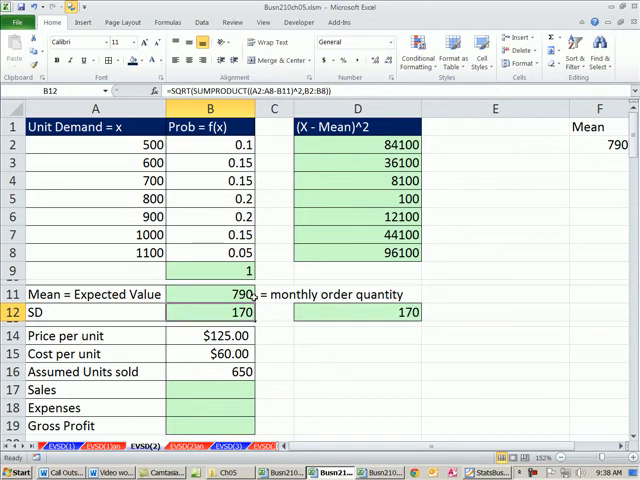
{"action": "left_click", "coordinate": [210, 294]}
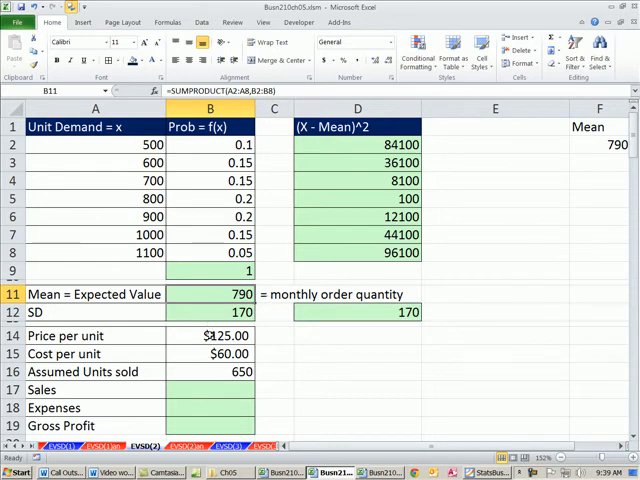
{"action": "left_click", "coordinate": [210, 335]}
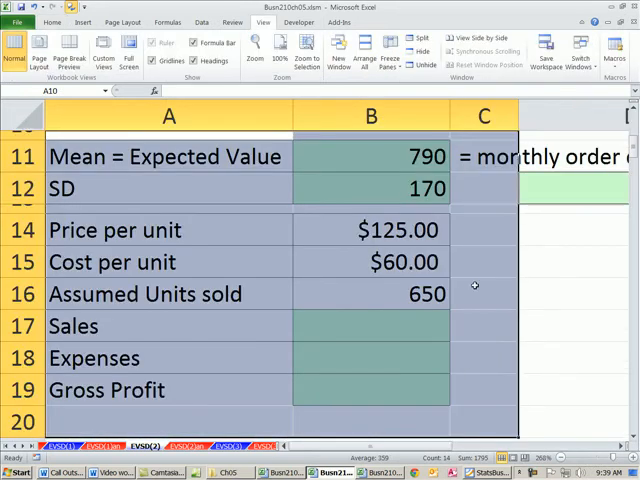
Enter Sales in B17 as =B16*B14, giving $81,250.
{"action": "left_click", "coordinate": [371, 326]}
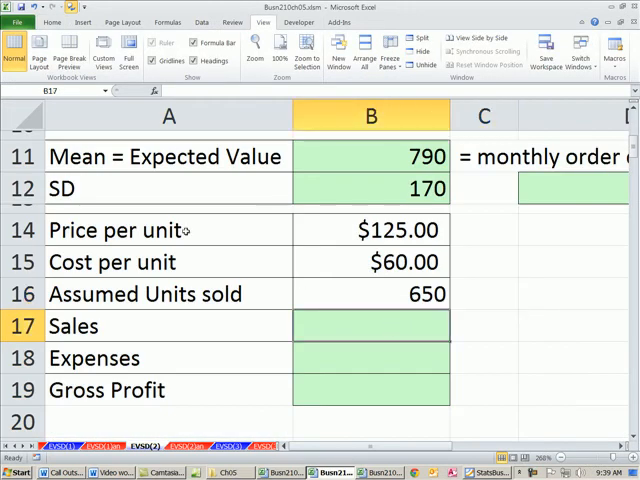
{"action": "left_click", "coordinate": [371, 230]}
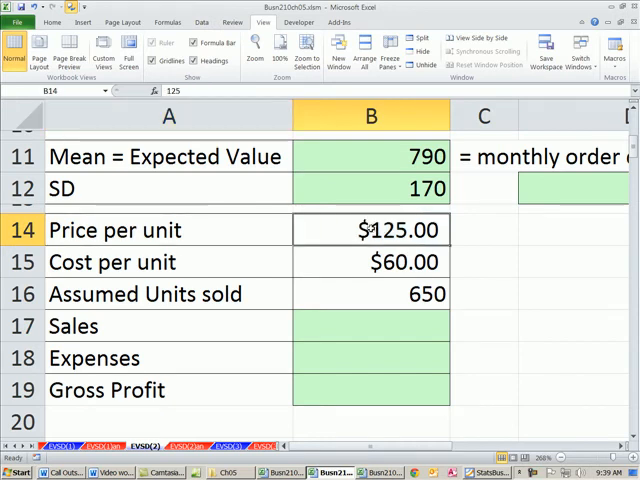
{"action": "left_click", "coordinate": [371, 262]}
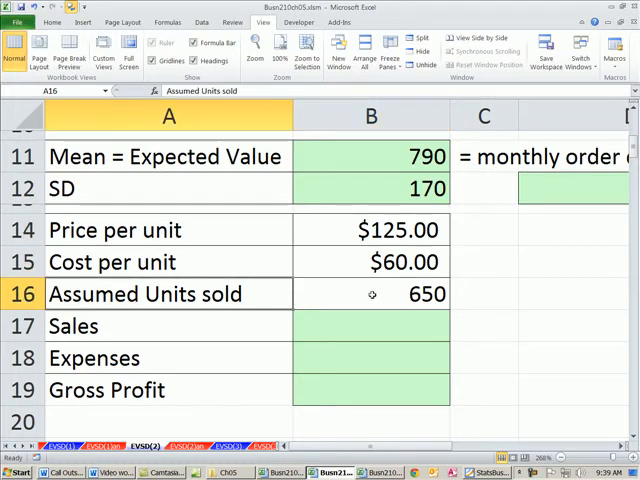
{"action": "left_click", "coordinate": [371, 294]}
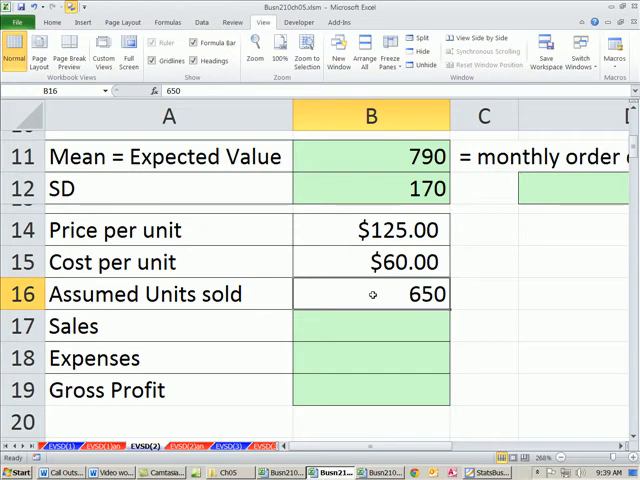
{"action": "left_click", "coordinate": [370, 326]}
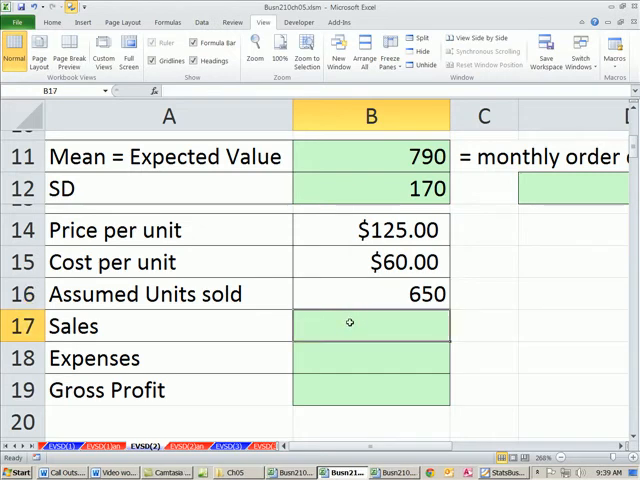
{"action": "type", "text": "=B16"}
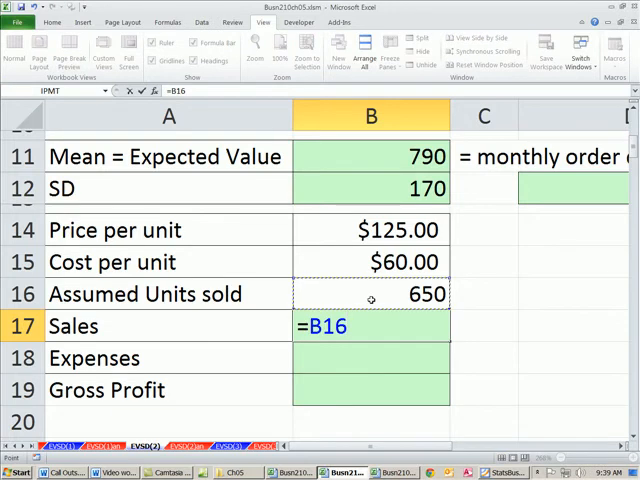
{"action": "type", "text": "*"}
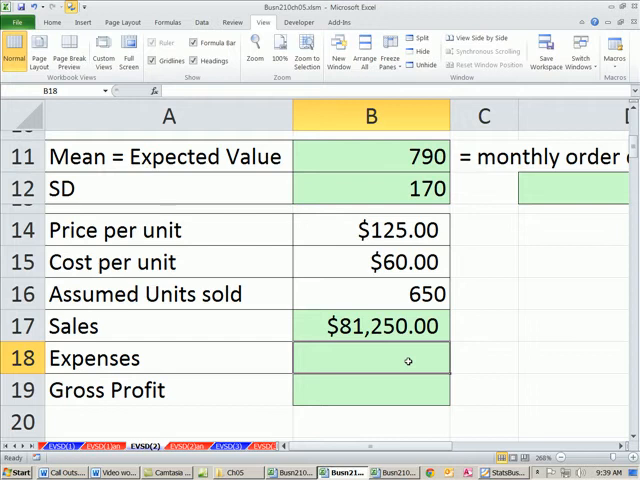
{"action": "mouse_move", "coordinate": [375, 192]}
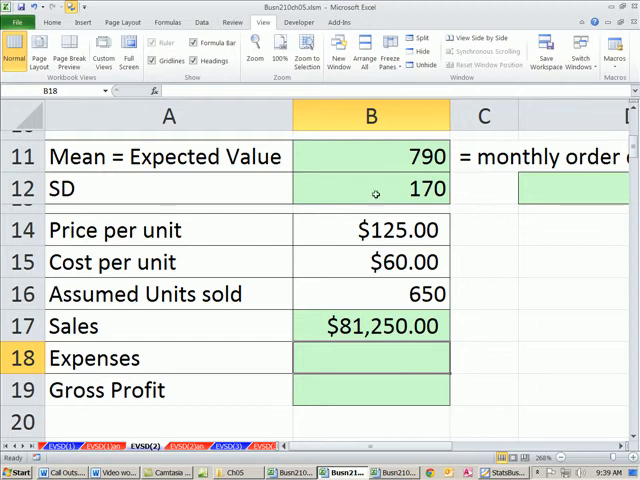
Enter Expenses =B15*B11 ($47,400) and Gross Profit =B17-B18 ($33,850).
{"action": "left_click", "coordinate": [371, 157]}
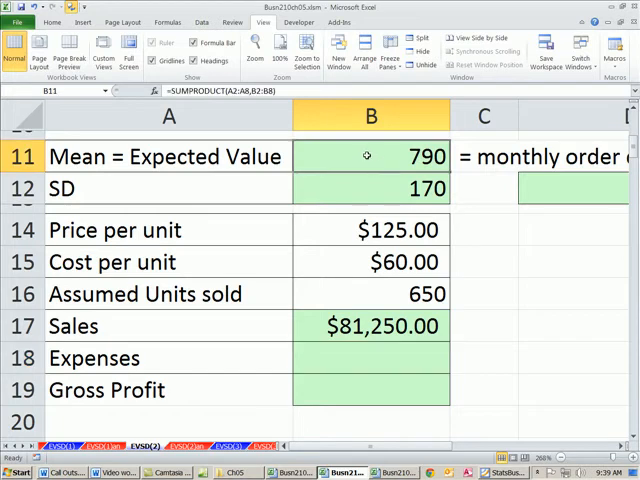
{"action": "mouse_move", "coordinate": [410, 361]}
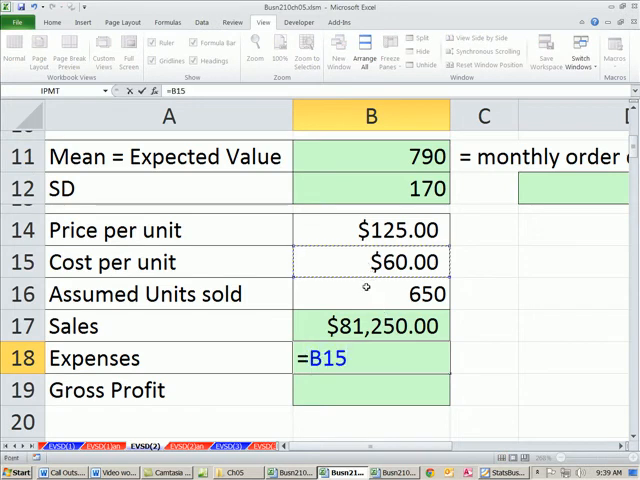
{"action": "type", "text": "*"}
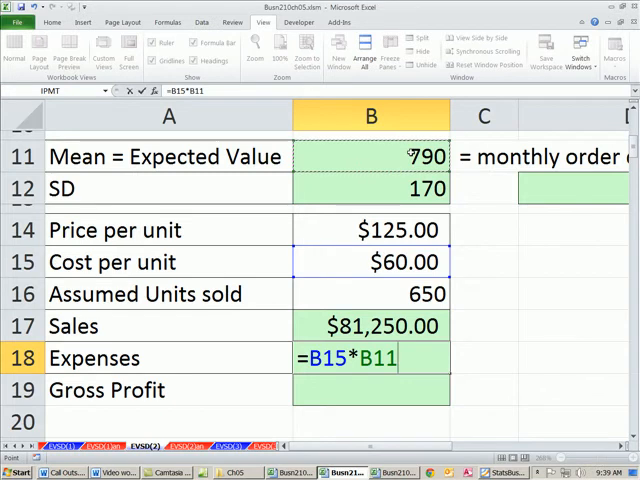
{"action": "key", "text": "enter"}
{"action": "type", "text": "=B17"}
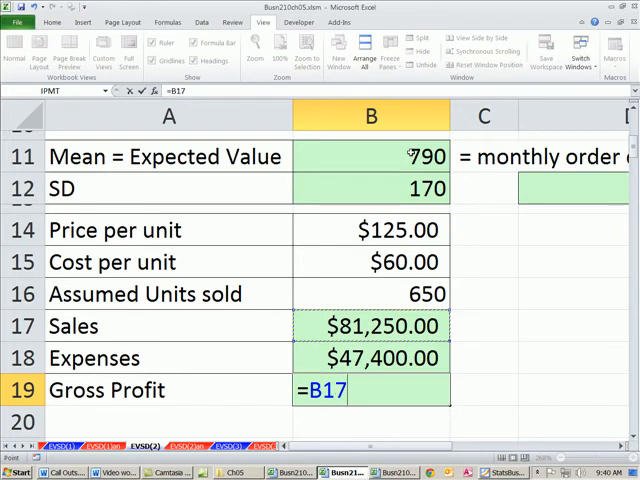
{"action": "type", "text": "-B18"}
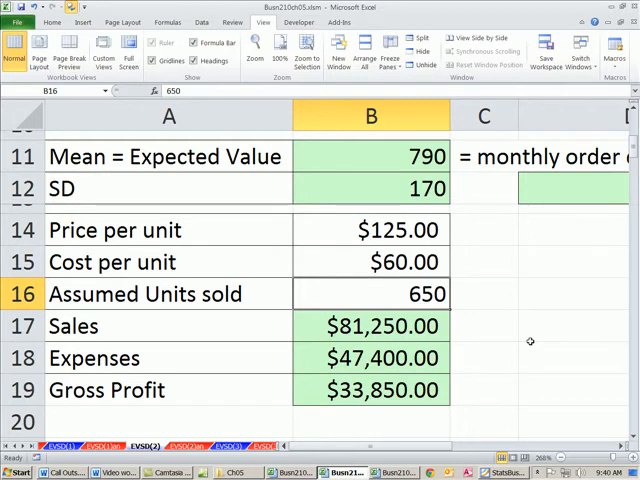
Try assumed units sold of 500, 250, then 500 again, ending at $15,100 gross profit.
{"action": "type", "text": "500"}
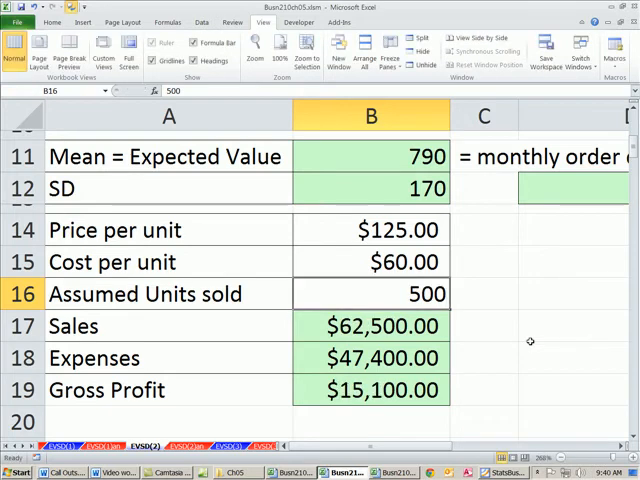
{"action": "type", "text": "250"}
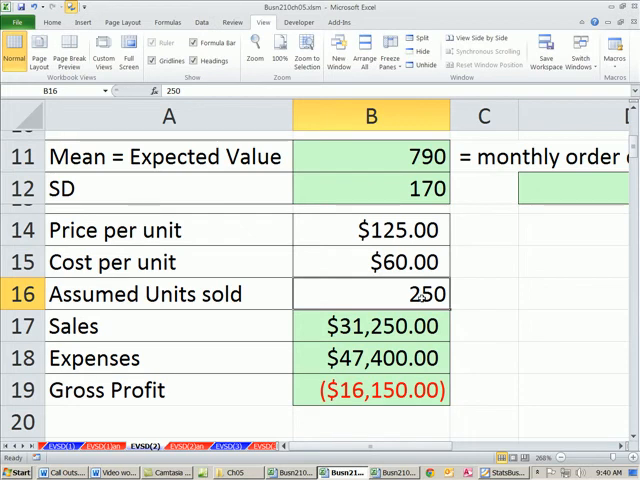
{"action": "type", "text": "500"}
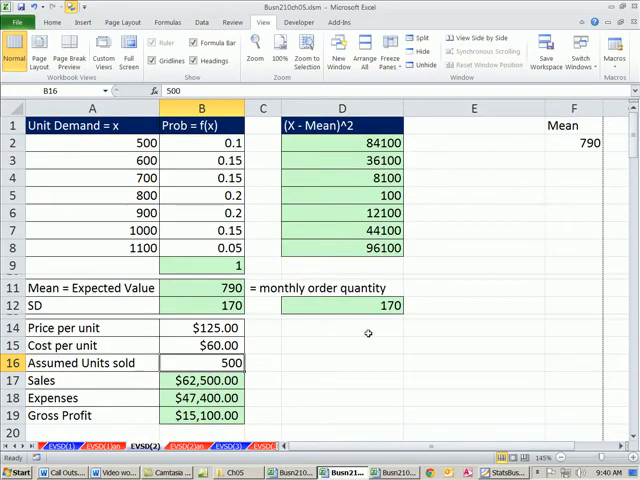
{"action": "mouse_move", "coordinate": [138, 363]}
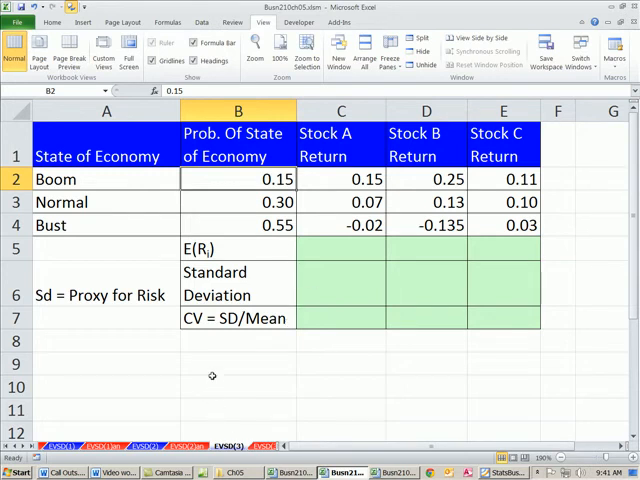
{"action": "mouse_move", "coordinate": [224, 424]}
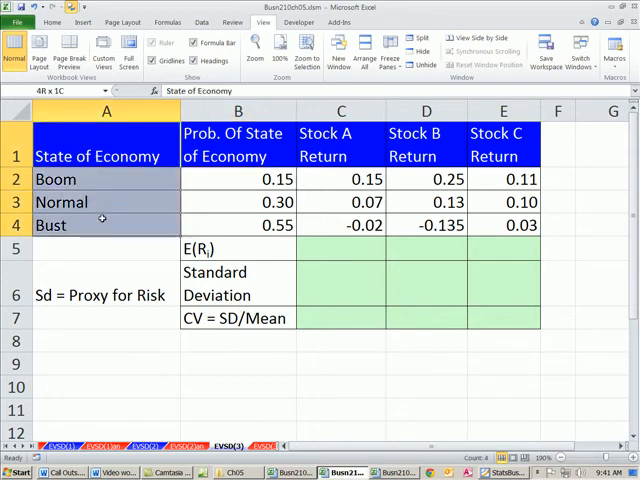
{"action": "left_click", "coordinate": [105, 179]}
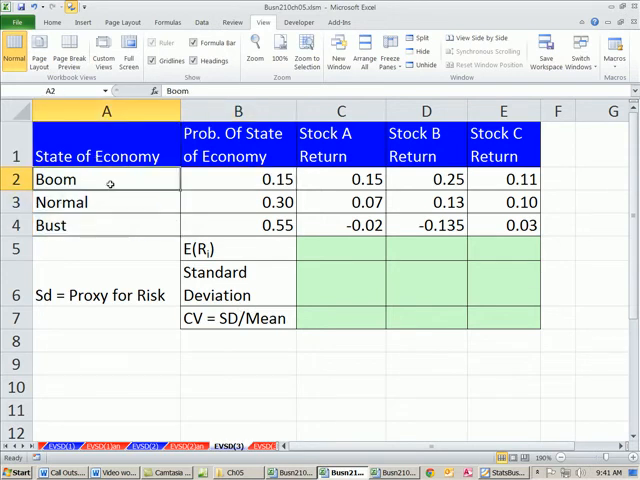
{"action": "left_click", "coordinate": [237, 179]}
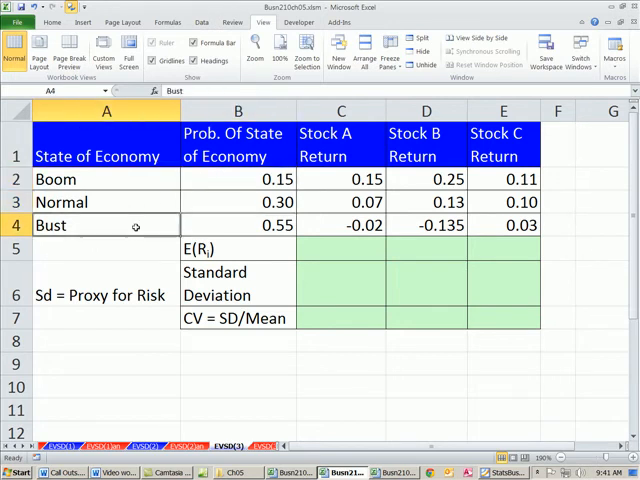
{"action": "left_click", "coordinate": [238, 225]}
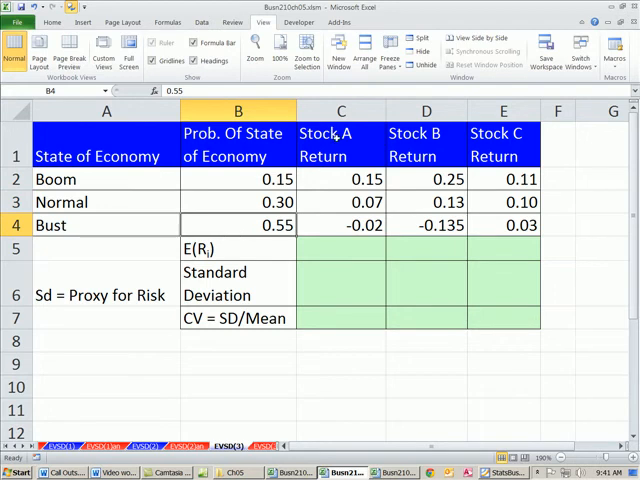
{"action": "left_click_drag", "start_coordinate": [341, 145], "coordinate": [426, 145]}
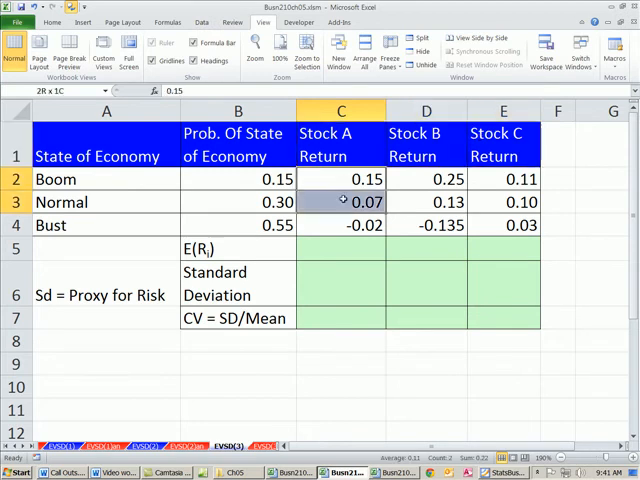
{"action": "left_click", "coordinate": [341, 179]}
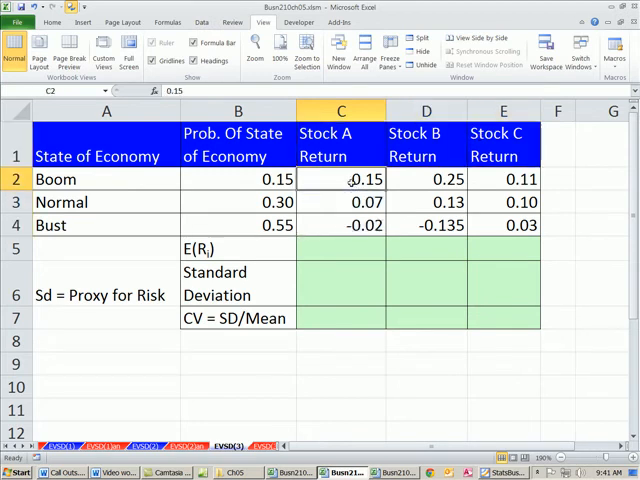
{"action": "mouse_move", "coordinate": [330, 180]}
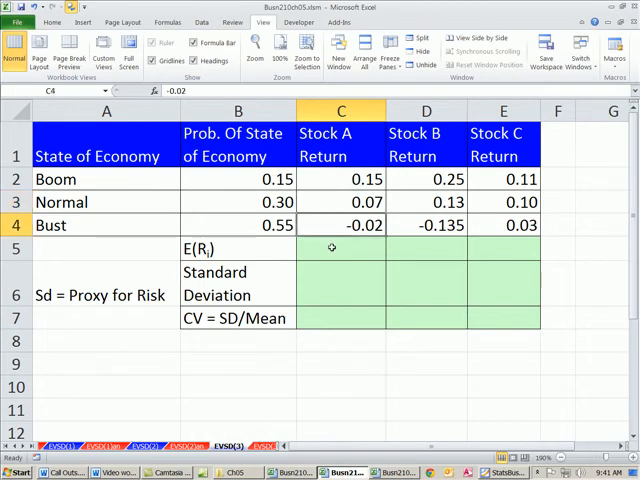
{"action": "left_click", "coordinate": [426, 179]}
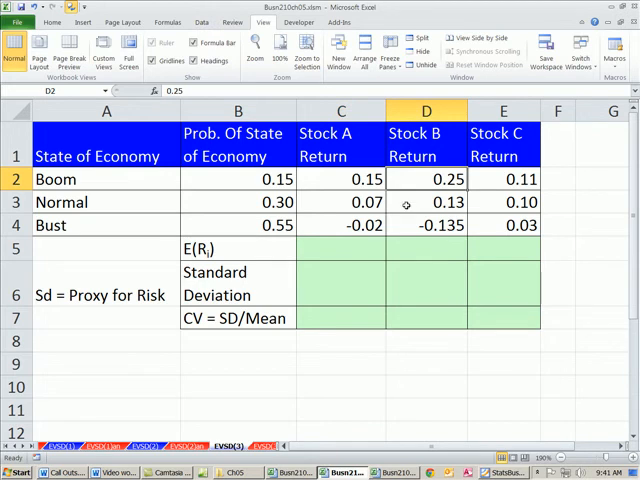
{"action": "left_click", "coordinate": [426, 225]}
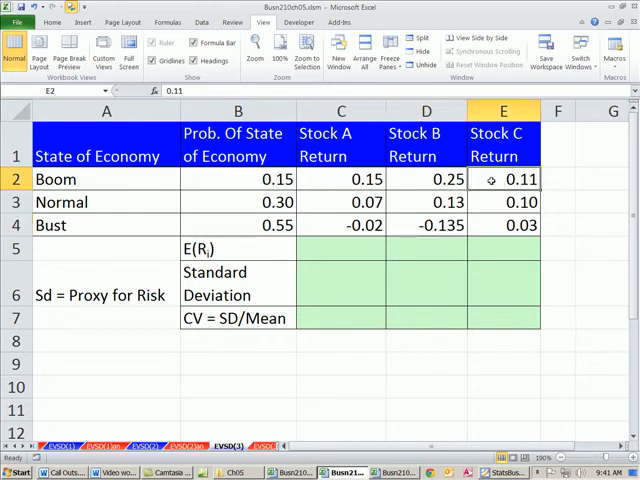
{"action": "left_click", "coordinate": [503, 202]}
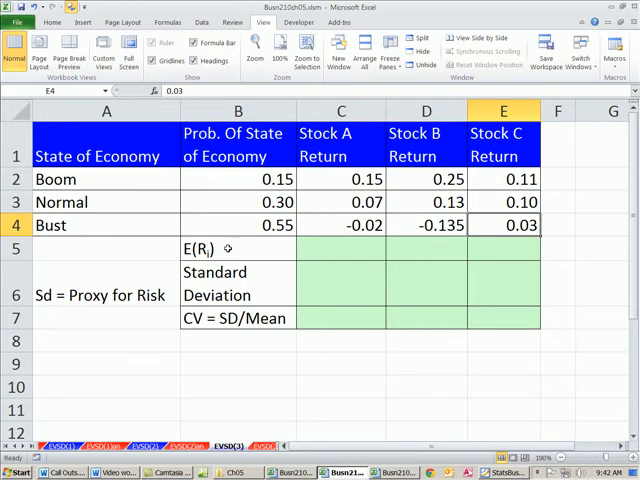
{"action": "left_click", "coordinate": [237, 248]}
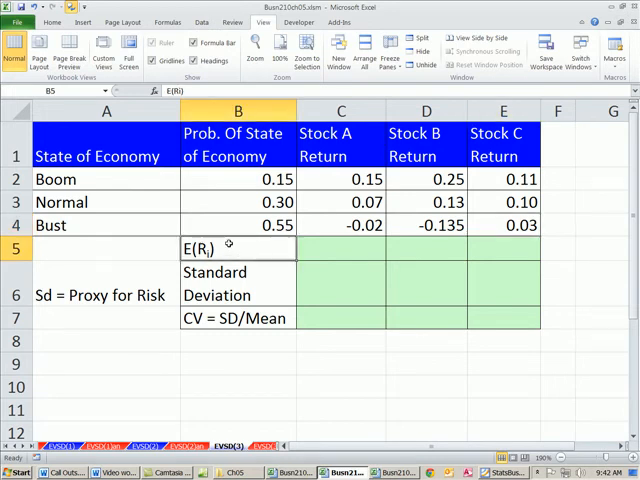
{"action": "left_click", "coordinate": [237, 283]}
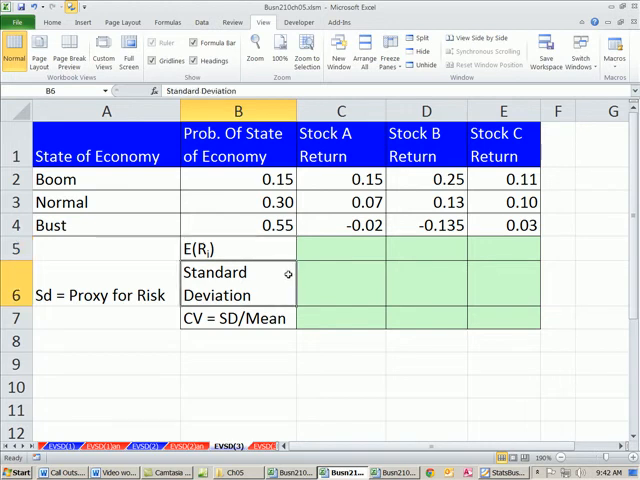
{"action": "left_click", "coordinate": [341, 248]}
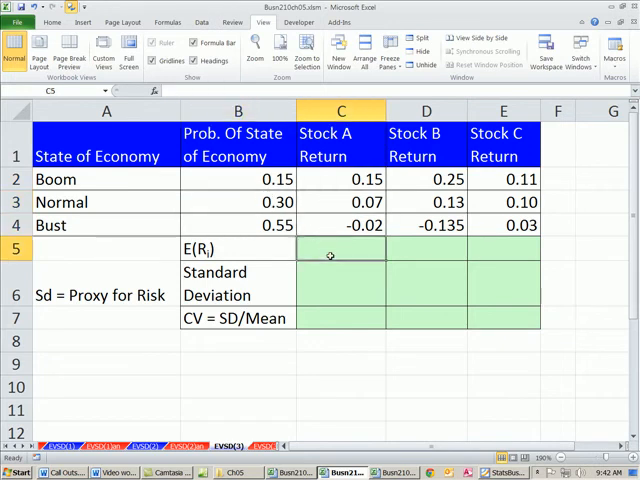
Enter =SUMPRODUCT($B$2:$B$4,C2:C4) in C5 and fill right: 0.0325, 0.00225, 0.063.
{"action": "type", "text": "=SUMPRODUCT("}
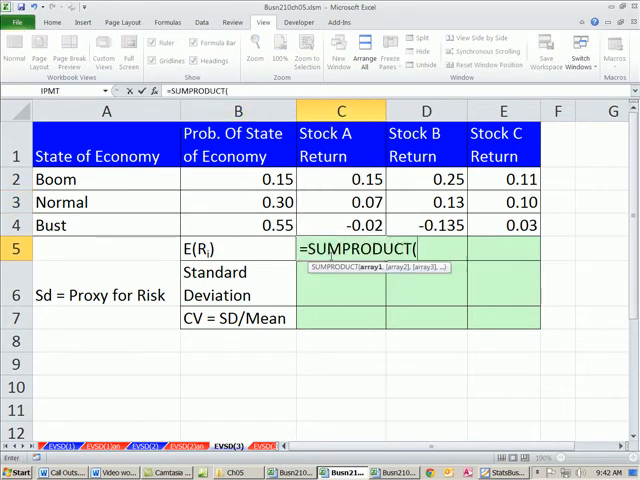
{"action": "left_click_drag", "start_coordinate": [238, 179], "coordinate": [238, 202]}
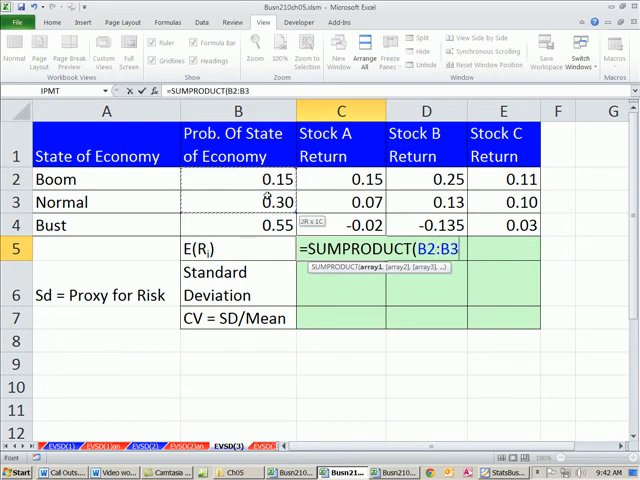
{"action": "left_click", "coordinate": [238, 225]}
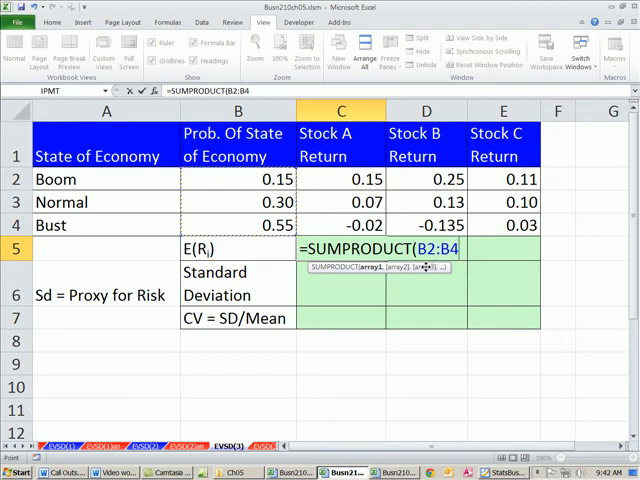
{"action": "key", "text": "f4"}
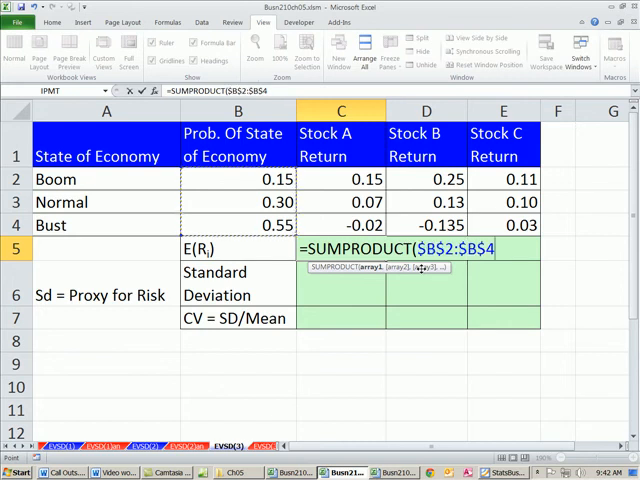
{"action": "left_click_drag", "start_coordinate": [341, 179], "coordinate": [341, 225]}
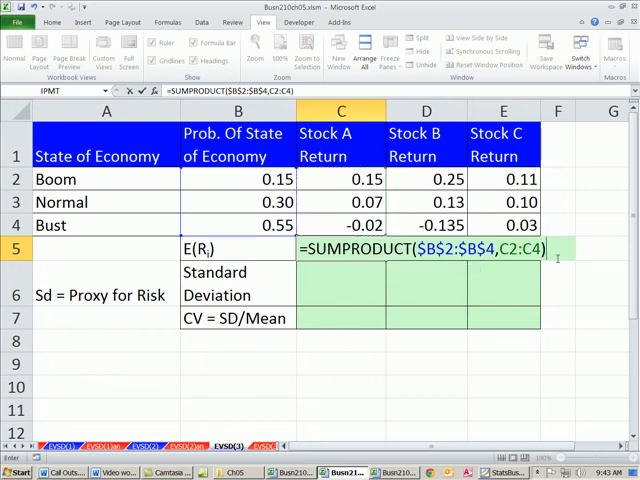
{"action": "mouse_move", "coordinate": [448, 263]}
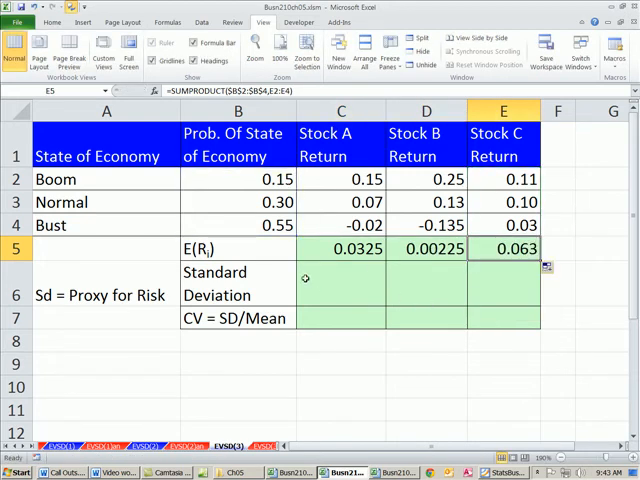
{"action": "mouse_move", "coordinate": [363, 272]}
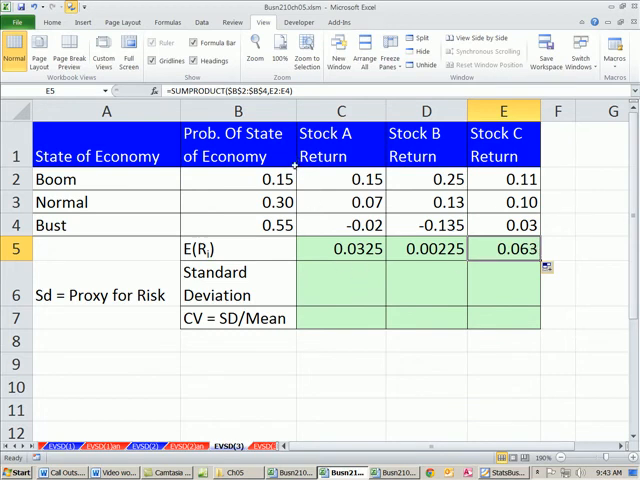
{"action": "mouse_move", "coordinate": [305, 189]}
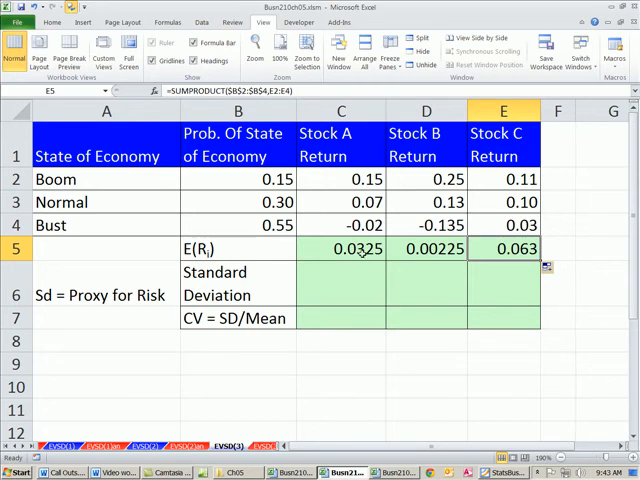
{"action": "left_click", "coordinate": [426, 249]}
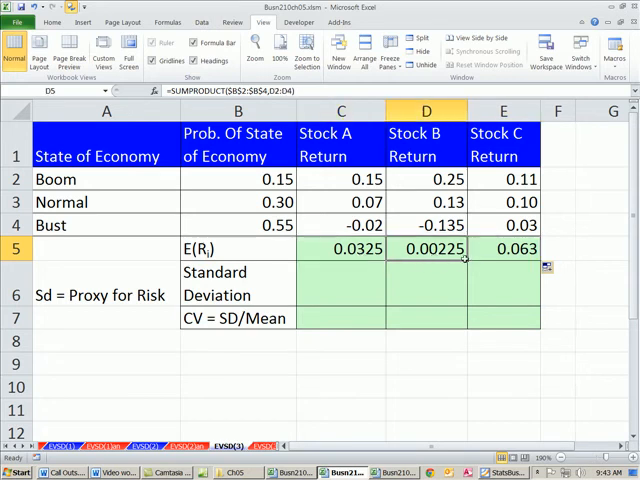
{"action": "left_click", "coordinate": [503, 248]}
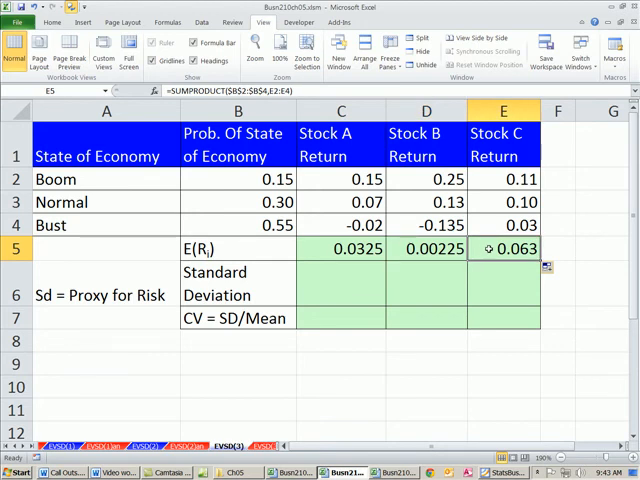
{"action": "left_click", "coordinate": [341, 249]}
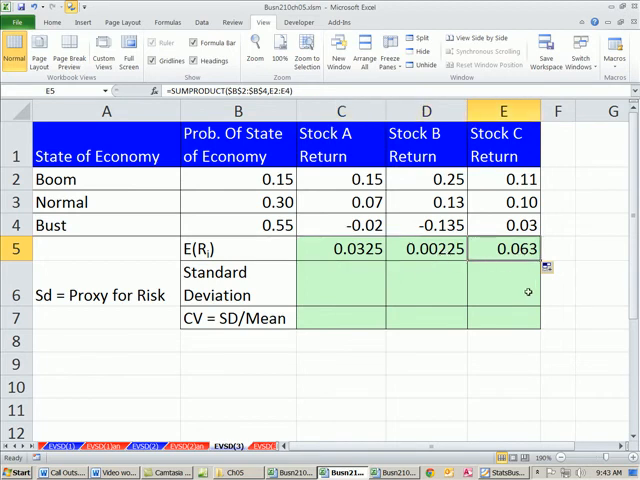
{"action": "mouse_move", "coordinate": [370, 294]}
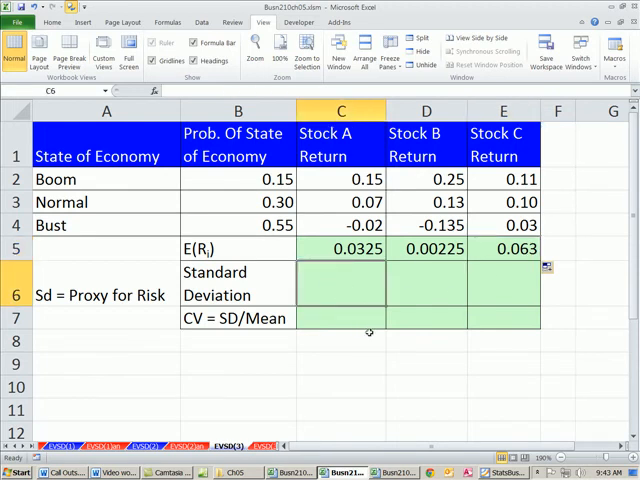
Type Stock A's SD formula =SQRT(SUMPRODUCT((C2:C4-C5)^2,$B$2:$B$4)) with a locked probability range.
{"action": "type", "text": "=sq"}
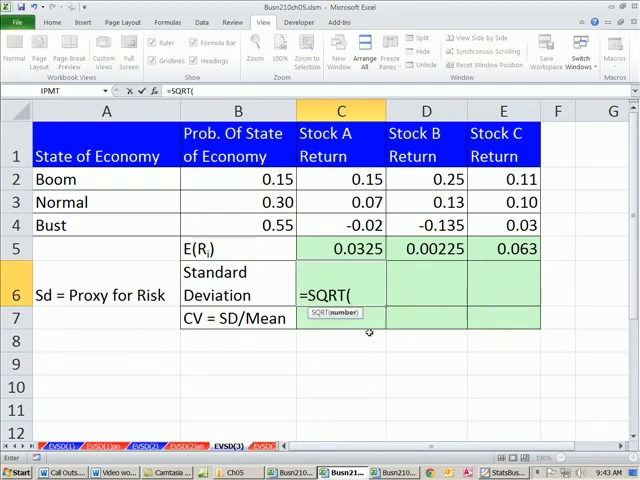
{"action": "type", "text": "SUMPRODUCT("}
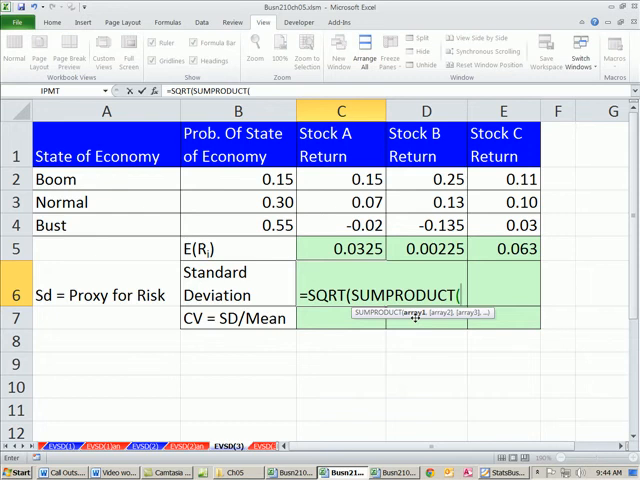
{"action": "type", "text": "("}
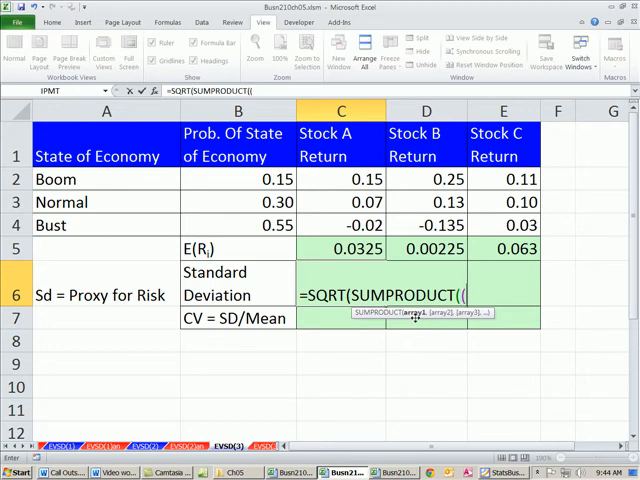
{"action": "mouse_move", "coordinate": [393, 192]}
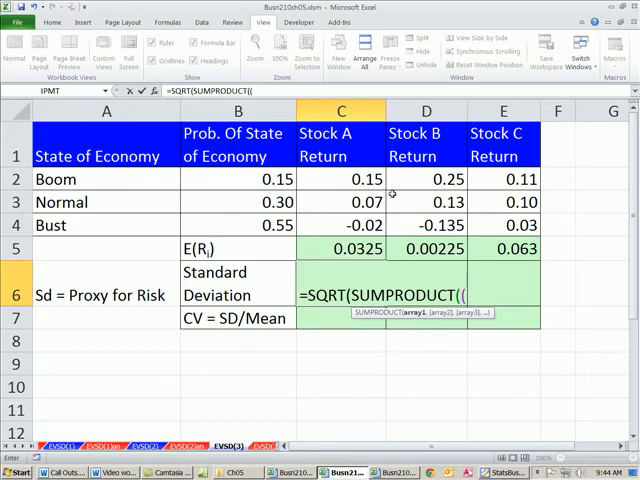
{"action": "left_click_drag", "start_coordinate": [341, 179], "coordinate": [341, 202]}
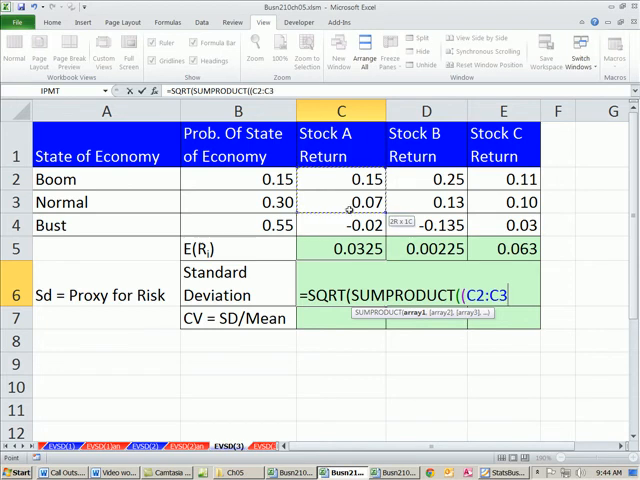
{"action": "left_click", "coordinate": [341, 224]}
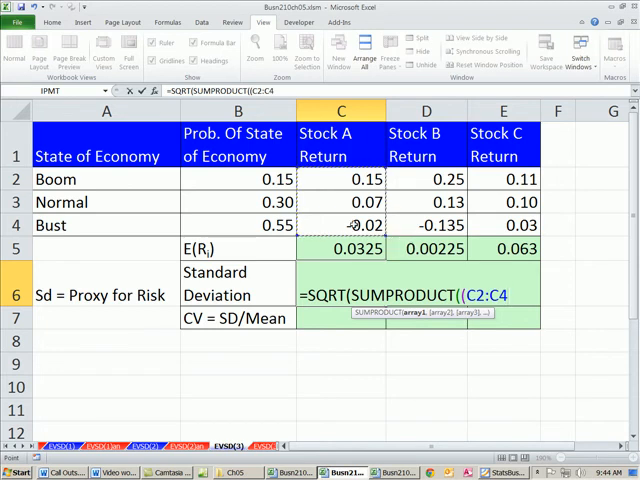
{"action": "type", "text": "-C5"}
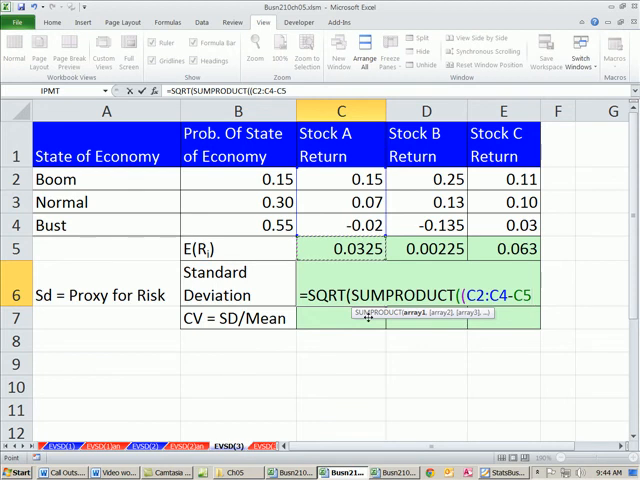
{"action": "type", "text": "^"}
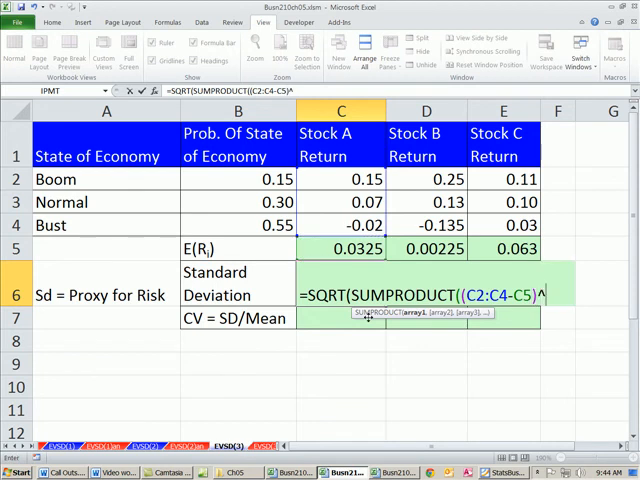
{"action": "type", "text": "2"}
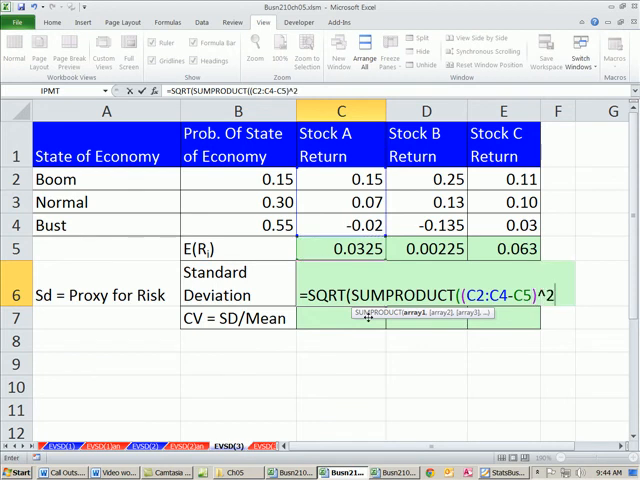
{"action": "type", "text": ",B2:B4"}
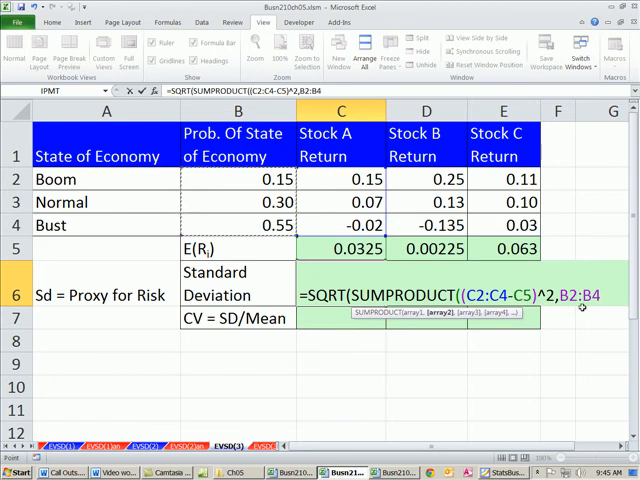
{"action": "key", "text": "f4"}
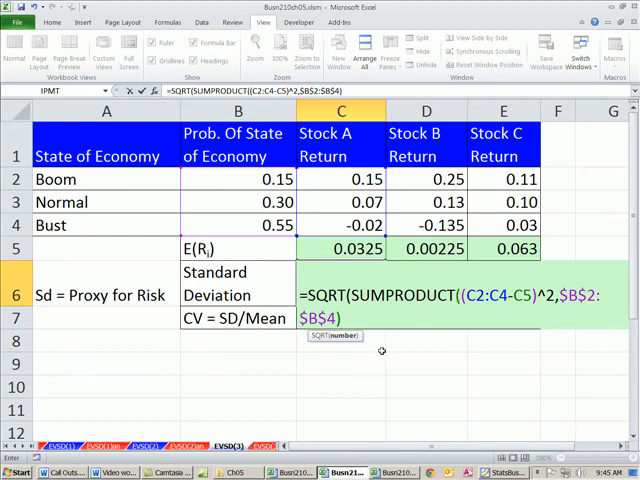
{"action": "mouse_move", "coordinate": [345, 375]}
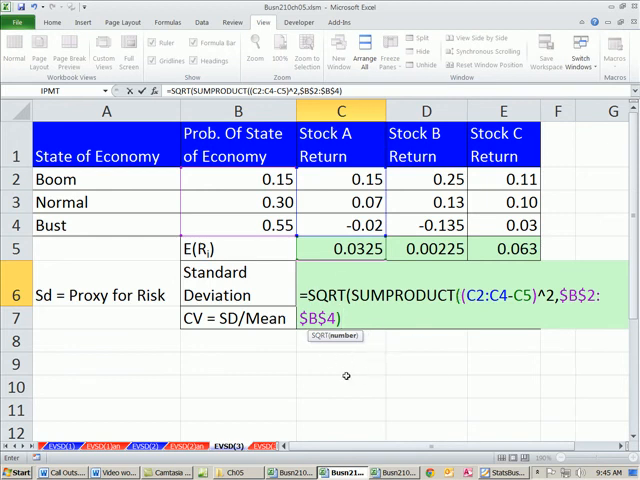
{"action": "mouse_move", "coordinate": [358, 357]}
{"action": "type", "text": ")"}
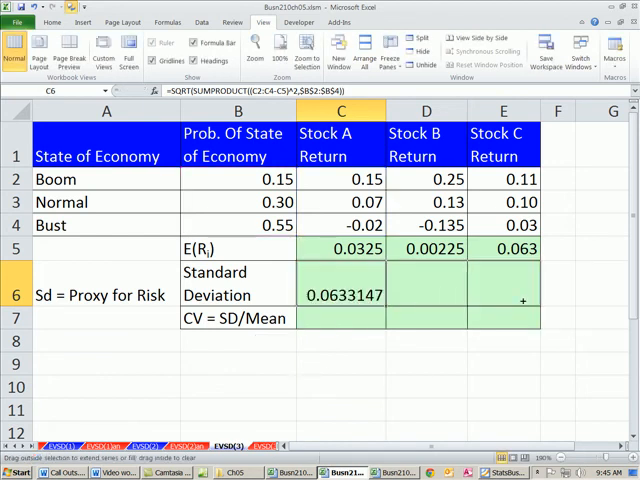
Fill the SD formula from C6 to E6 and inspect the copied formulas for Stocks B and C.
{"action": "left_click_drag", "start_coordinate": [341, 295], "coordinate": [503, 295]}
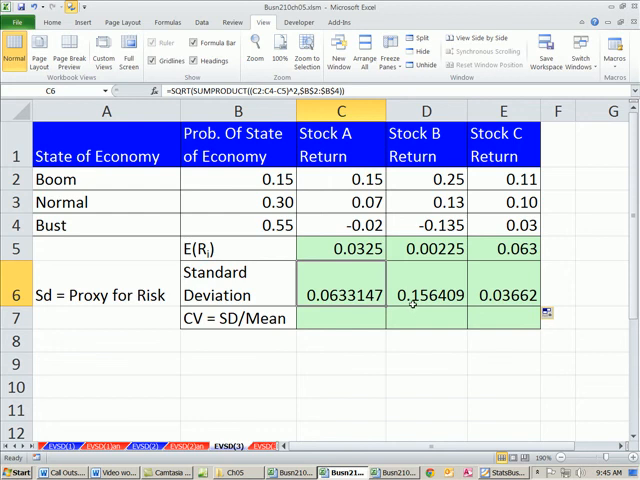
{"action": "left_click", "coordinate": [503, 295]}
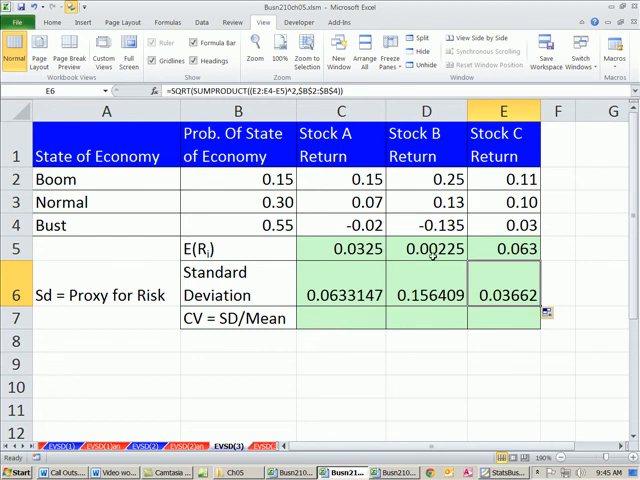
{"action": "left_click", "coordinate": [503, 249]}
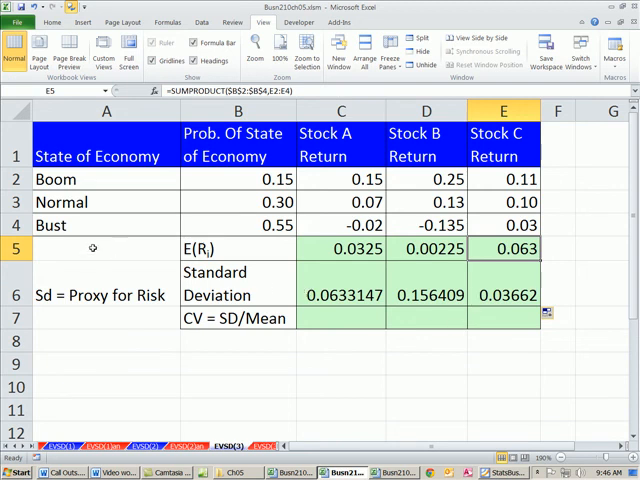
{"action": "mouse_move", "coordinate": [72, 277]}
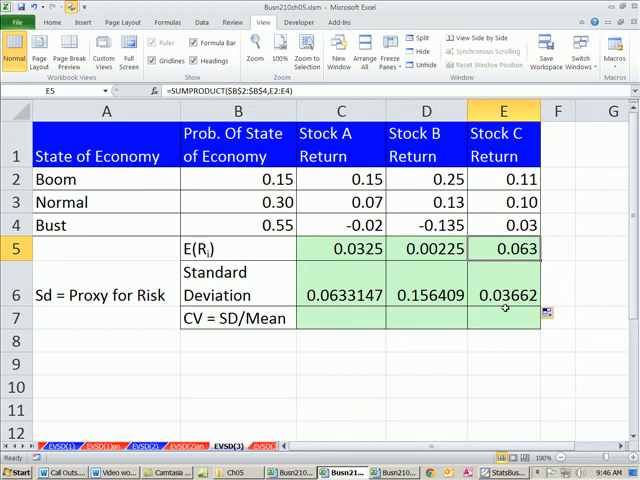
{"action": "left_click", "coordinate": [503, 295]}
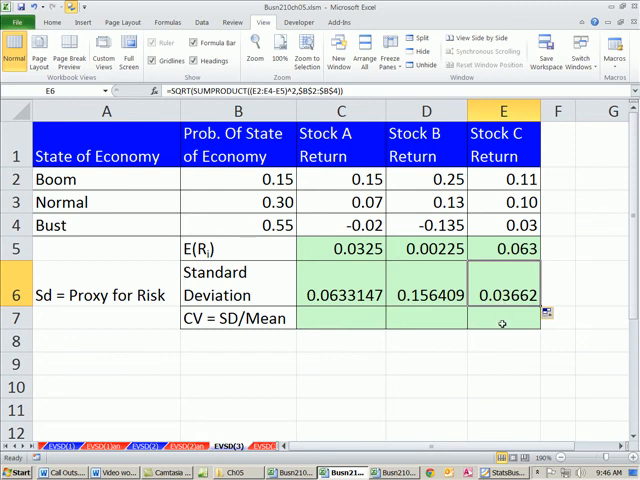
{"action": "mouse_move", "coordinate": [345, 318]}
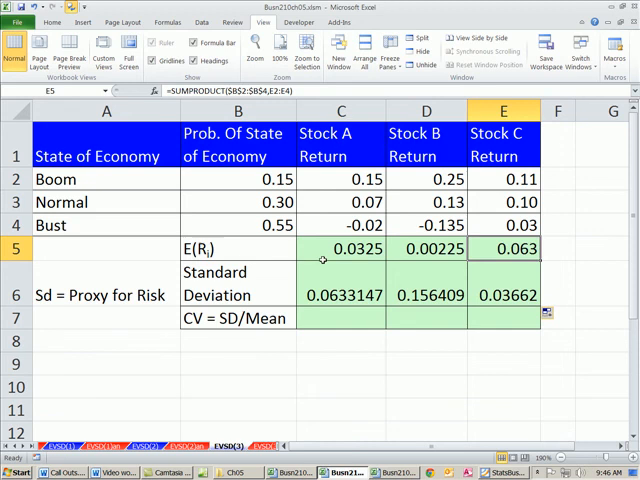
{"action": "left_click", "coordinate": [341, 295]}
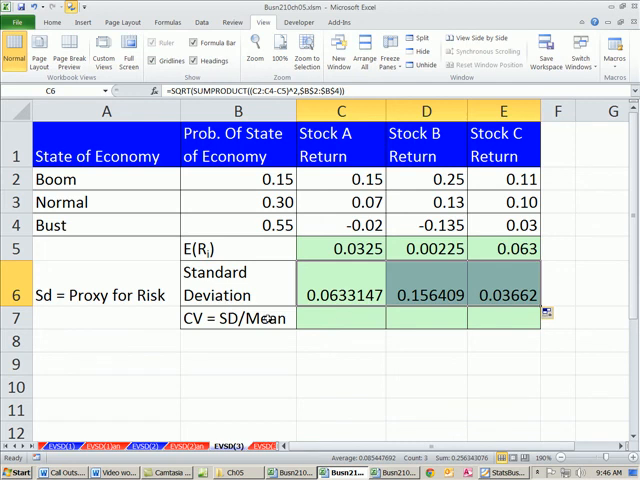
Enter CV formula =C6/C5 for Stock A, fill it across, and check Stocks B and C.
{"action": "type", "text": "=C6/C5"}
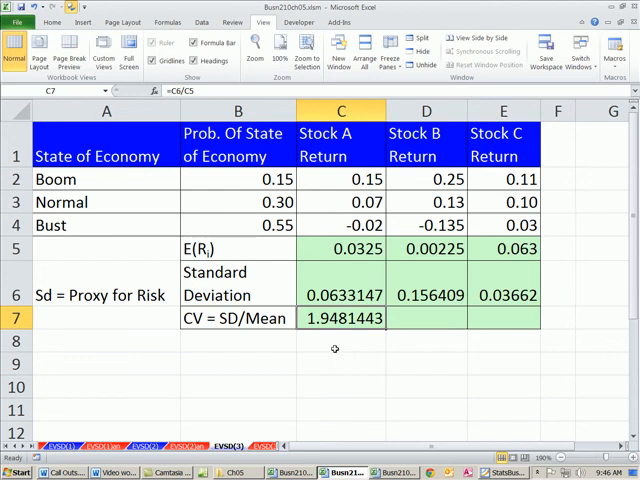
{"action": "double_click", "coordinate": [341, 318]}
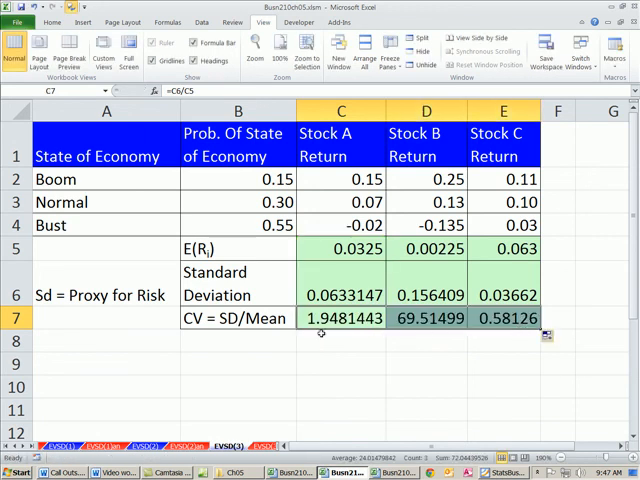
{"action": "mouse_move", "coordinate": [370, 354]}
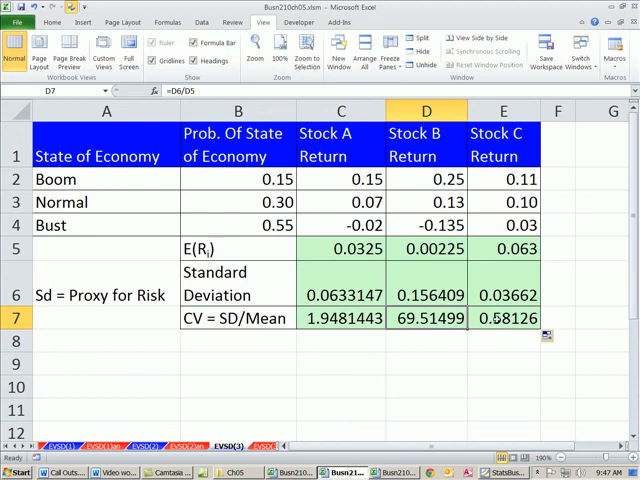
{"action": "left_click", "coordinate": [503, 318]}
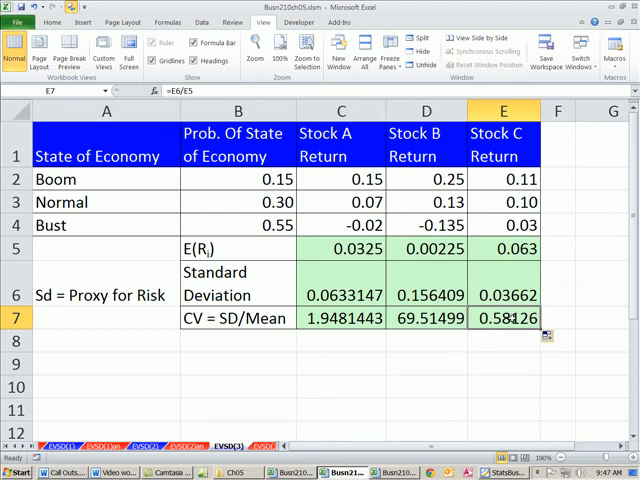
{"action": "left_click", "coordinate": [238, 341]}
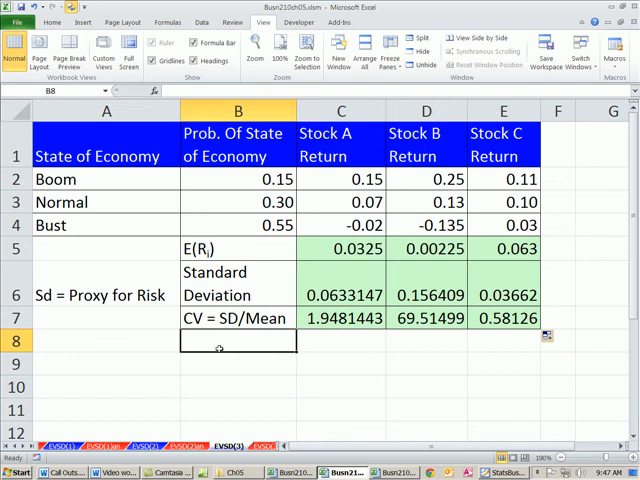
Label B8 'Mean/SD' and begin Stock A's ratio formula =C5/ in C8.
{"action": "type", "text": "Mean/"}
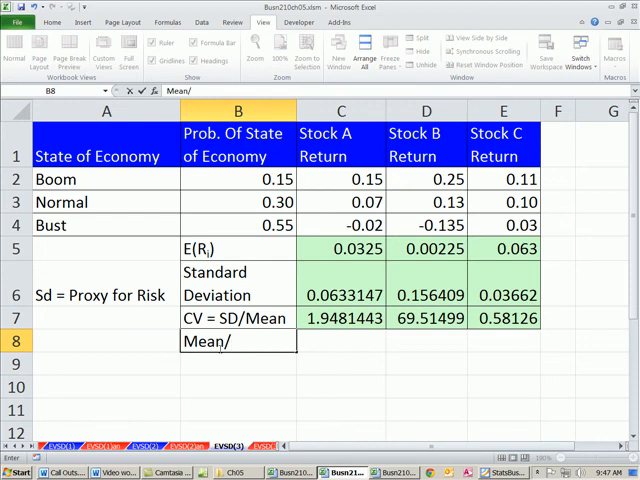
{"action": "type", "text": "SD"}
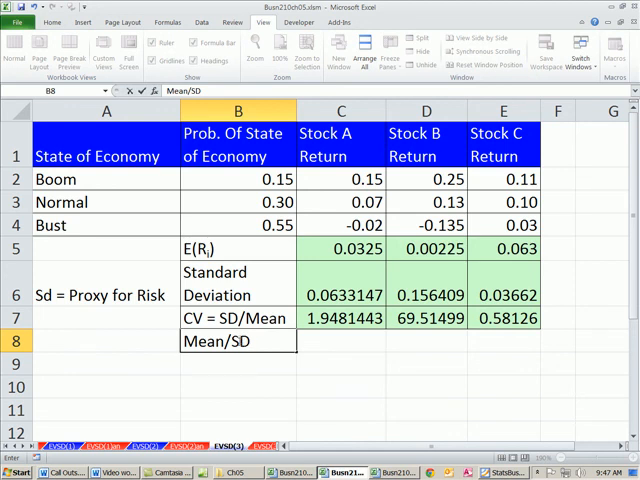
{"action": "left_click", "coordinate": [340, 341]}
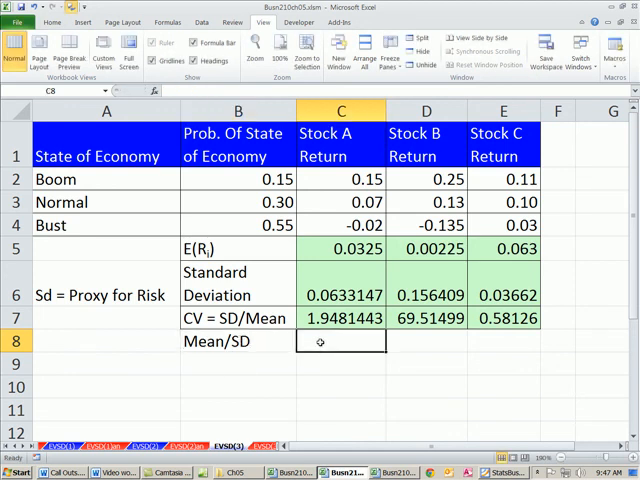
{"action": "type", "text": "="}
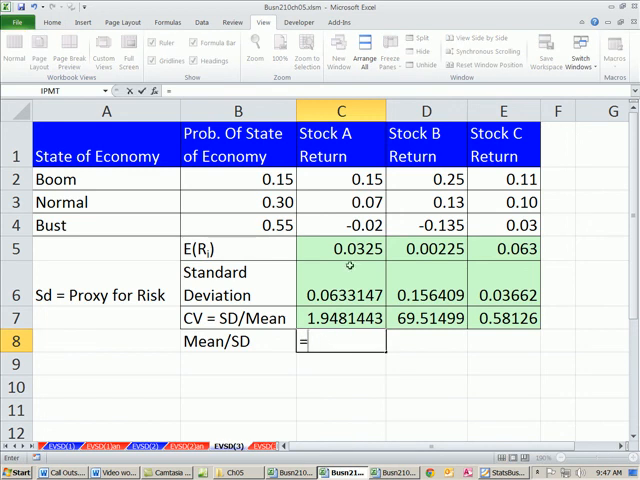
{"action": "type", "text": "C5/"}
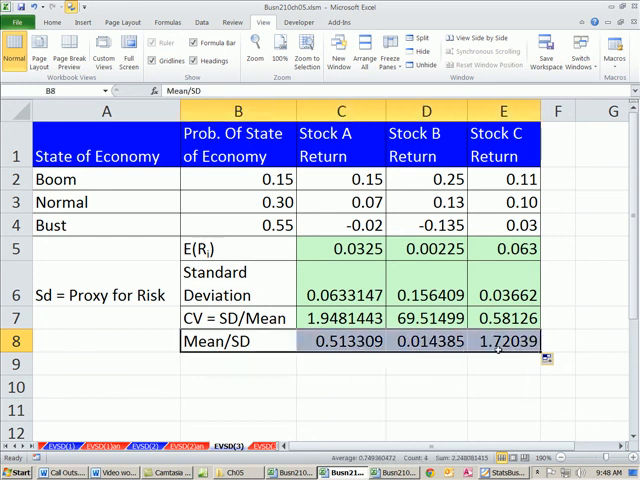
Apply All Borders to the Mean/SD row from the Home tab.
{"action": "left_click", "coordinate": [53, 22]}
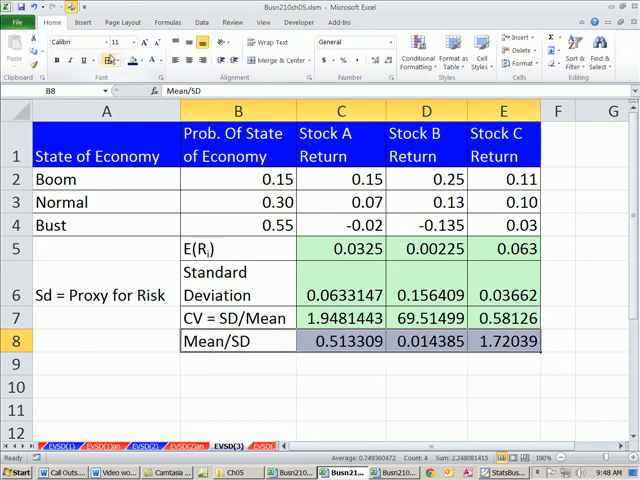
{"action": "left_click", "coordinate": [340, 341]}
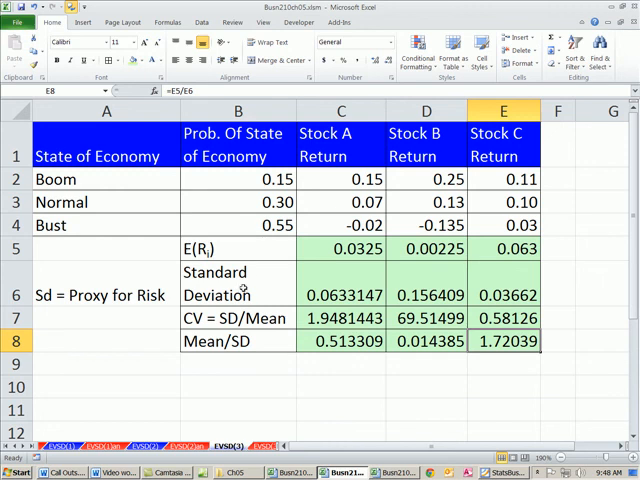
{"action": "mouse_move", "coordinate": [157, 390]}
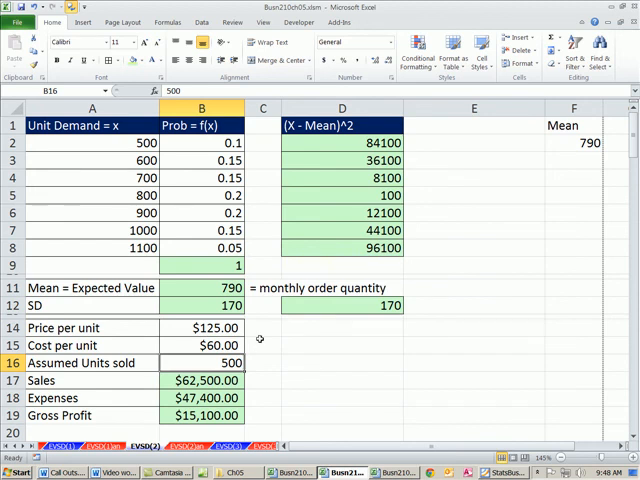
{"action": "mouse_move", "coordinate": [328, 368]}
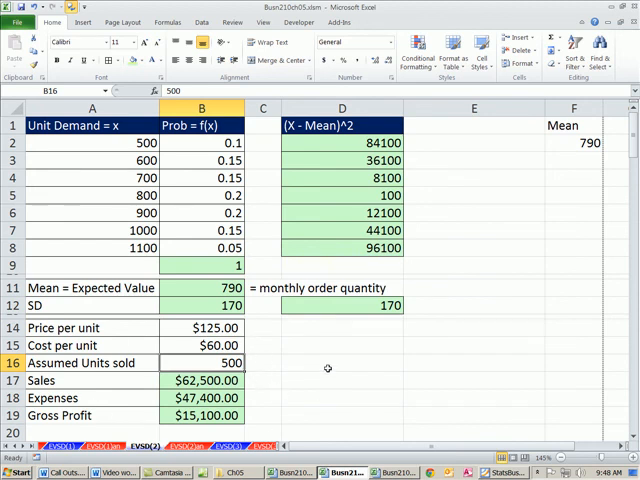